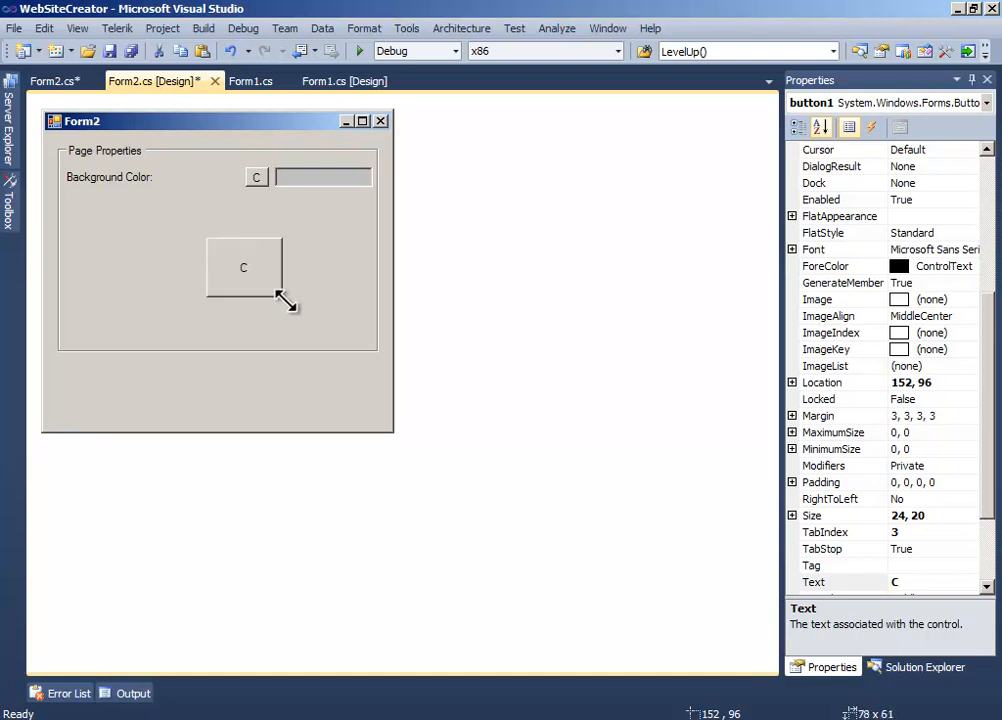
Move the new button below the Page Properties group, widen it, and caption it Change
drag(284, 296, 290, 310)
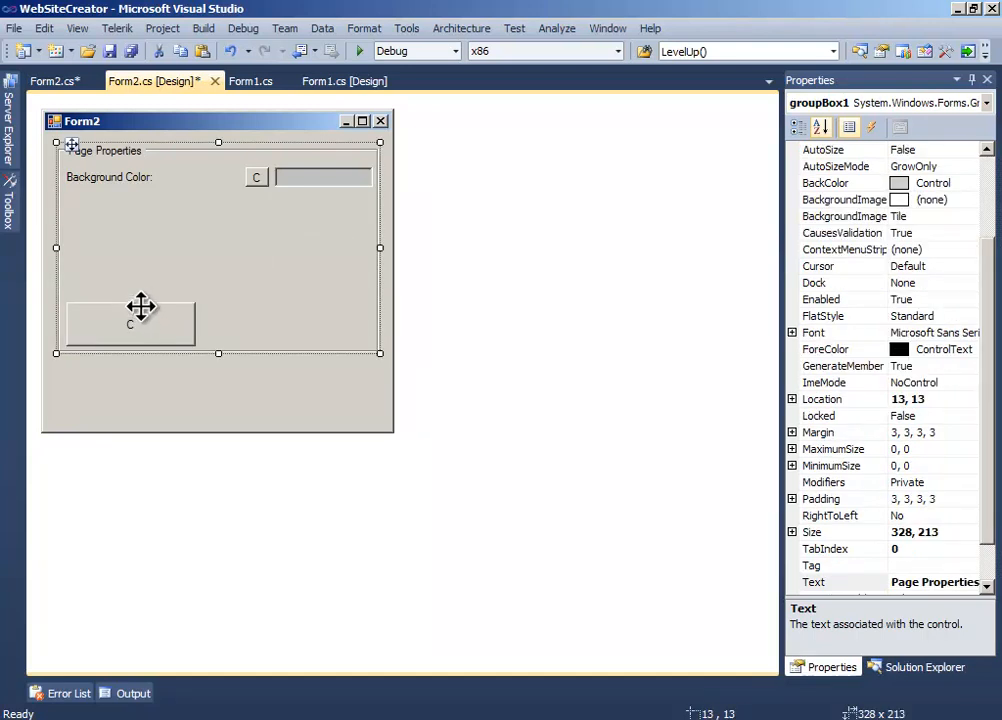
click(130, 322)
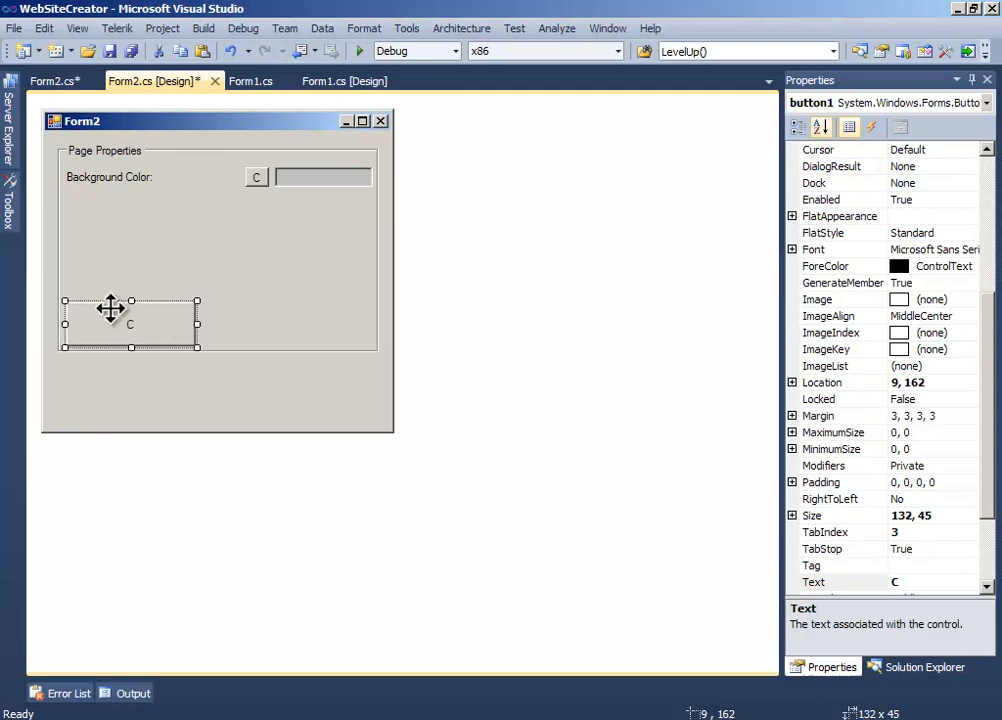
drag(130, 320, 120, 378)
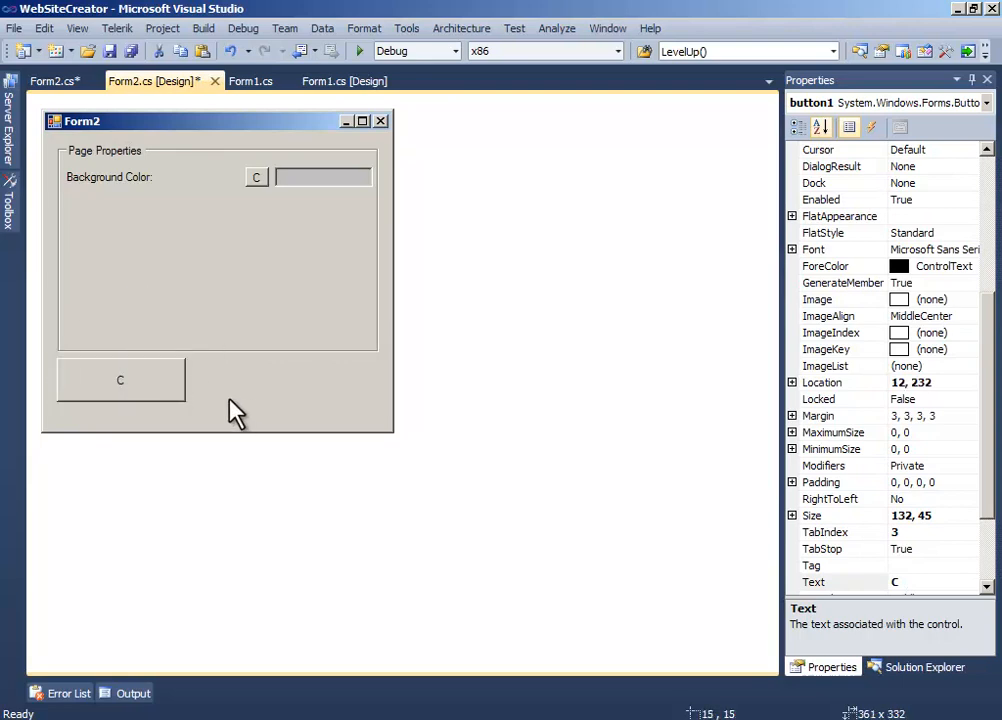
click(120, 380)
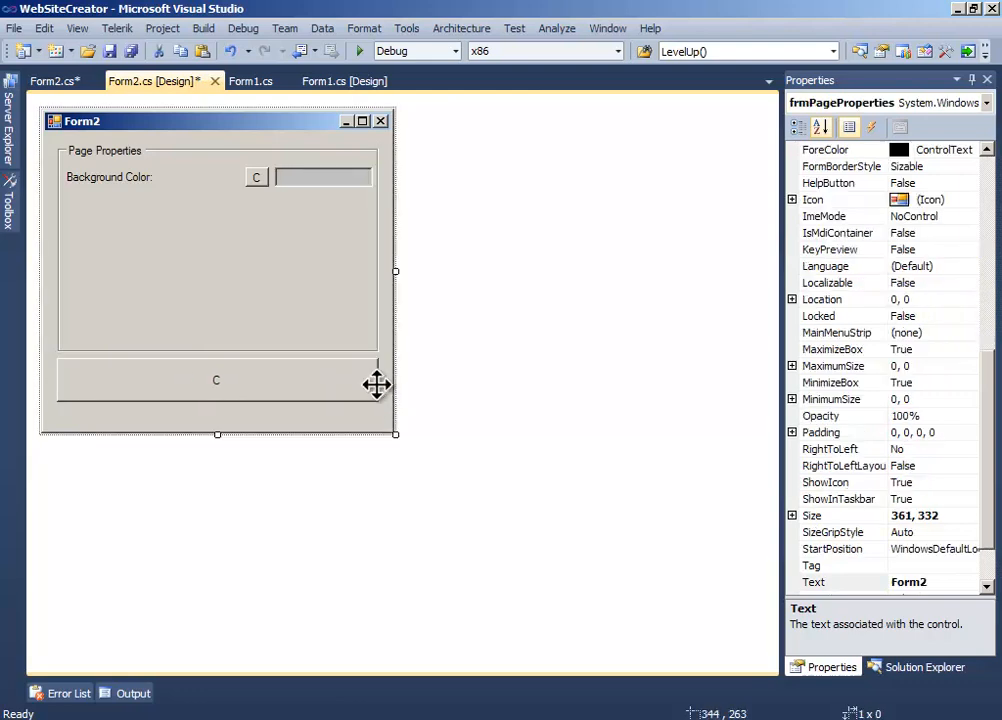
click(216, 380)
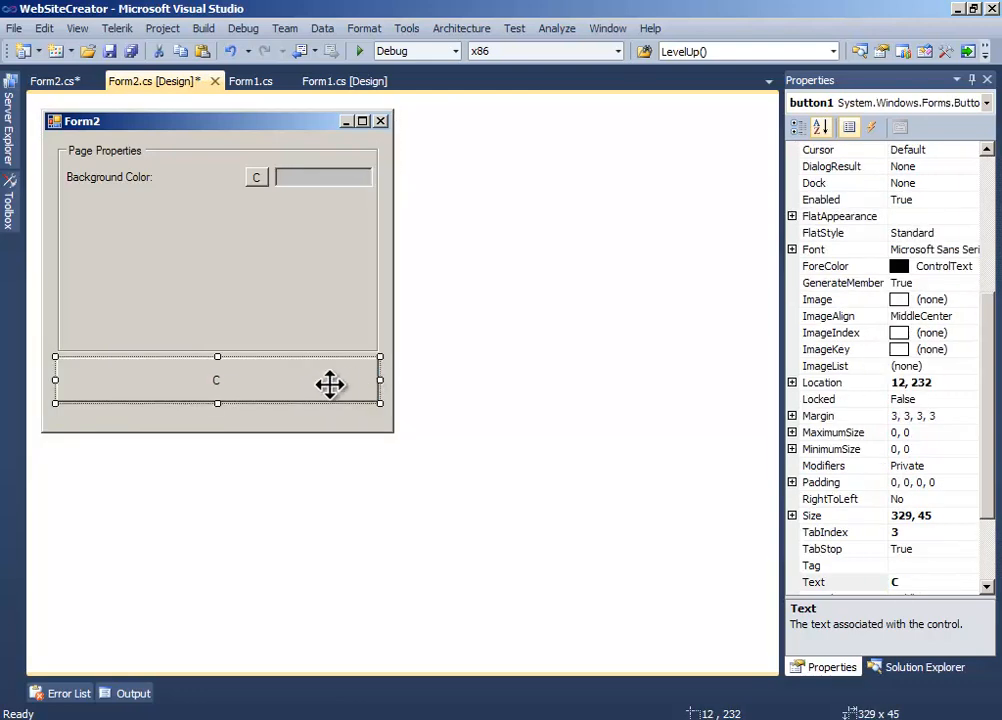
text(Change)
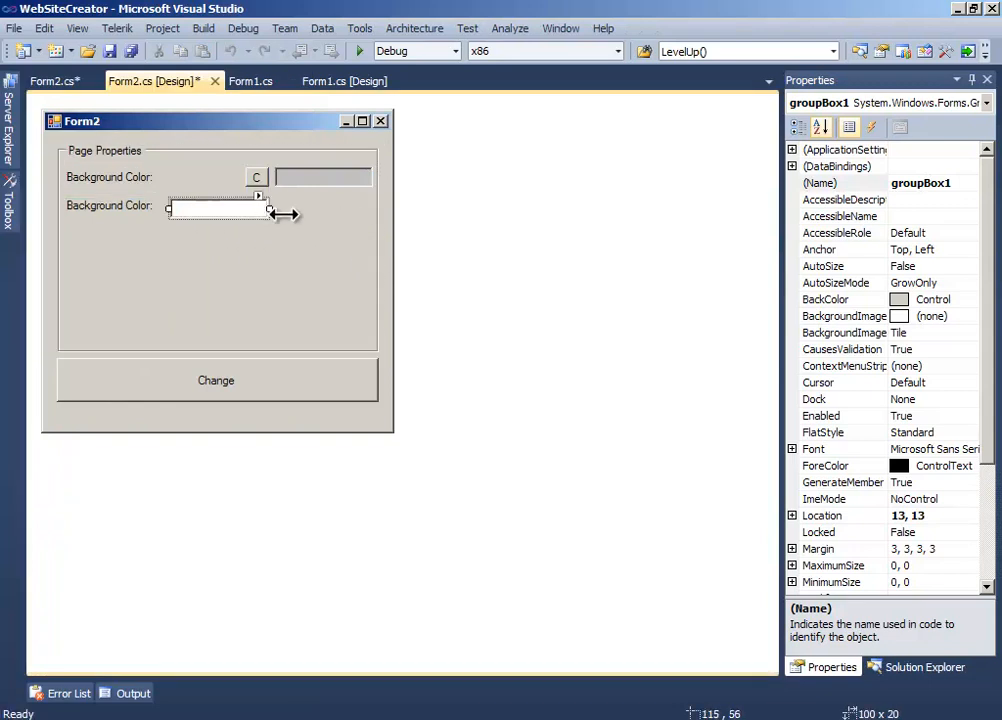
Place a copied Background Color label and text box below the first row and widen the box
click(294, 206)
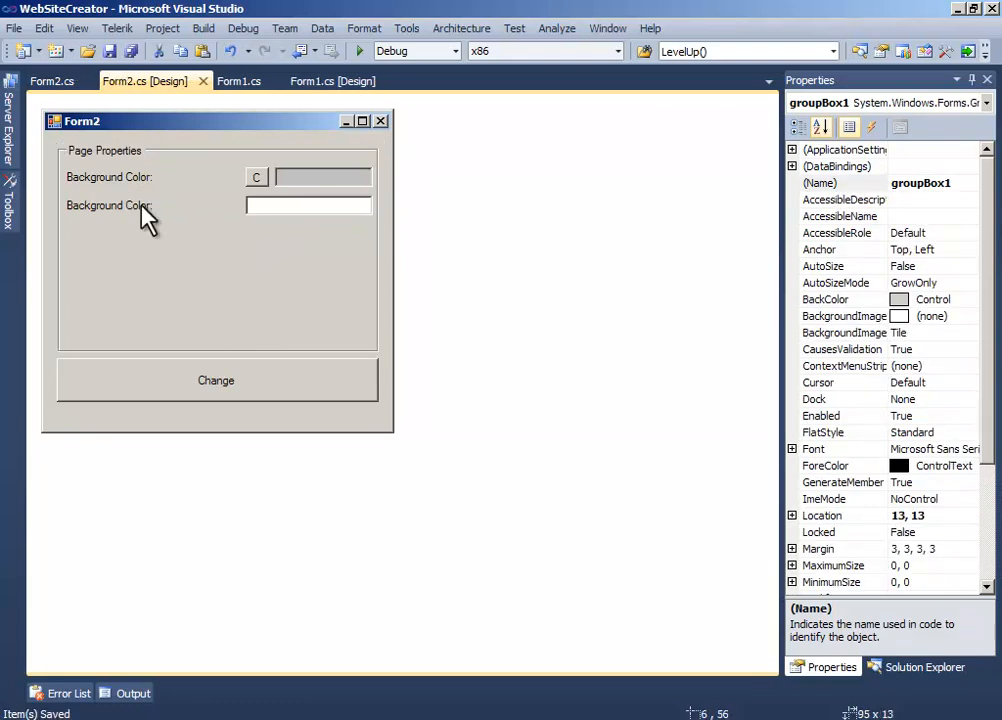
click(108, 204)
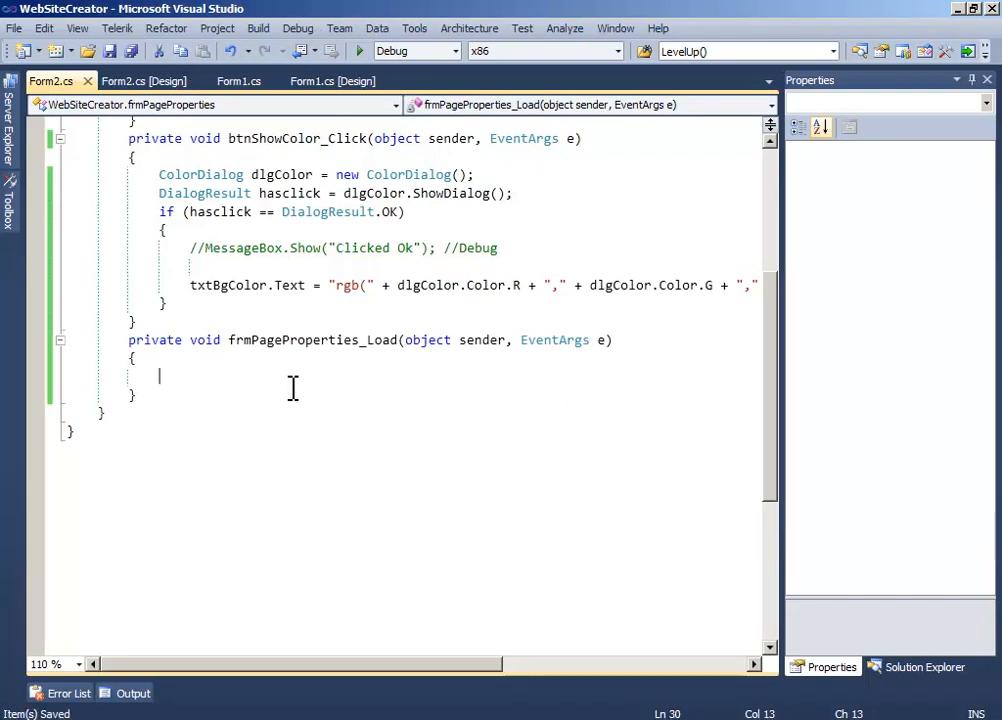
Add txtBgColor.Text = frmMain.doc.bgColor.ToString(); to the Load handler
text(txt)
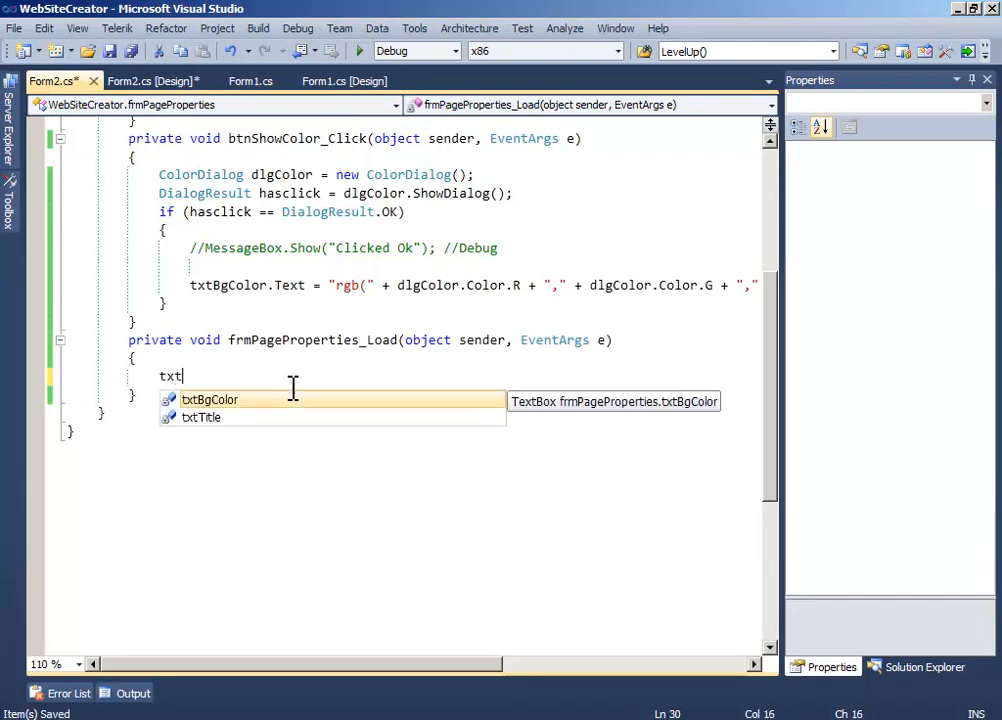
text(BgColor.Text =)
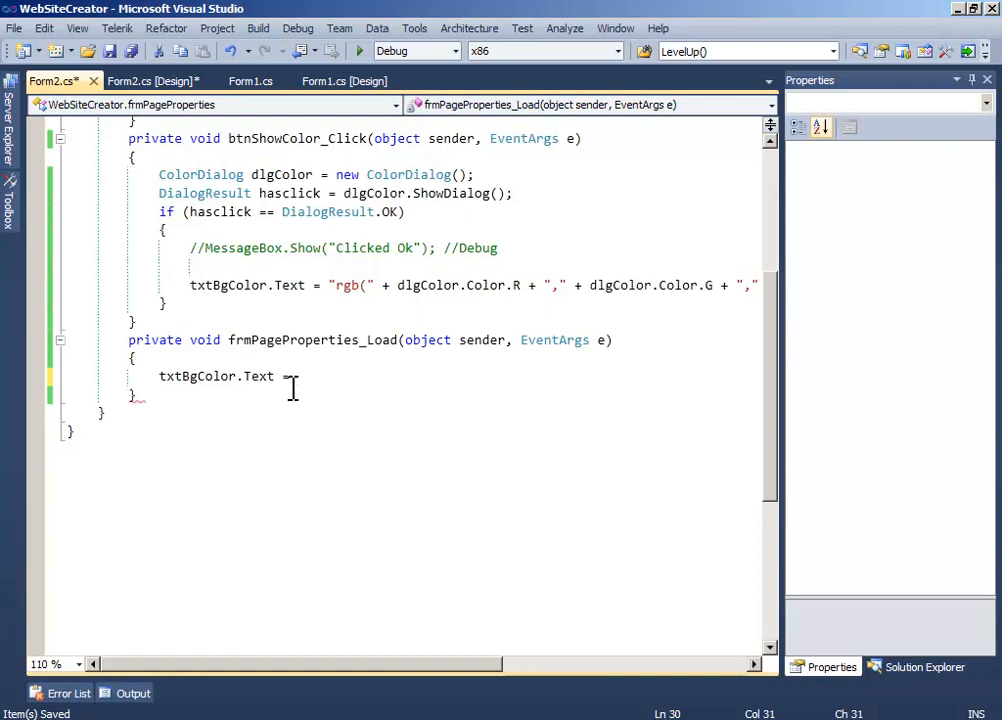
text(f)
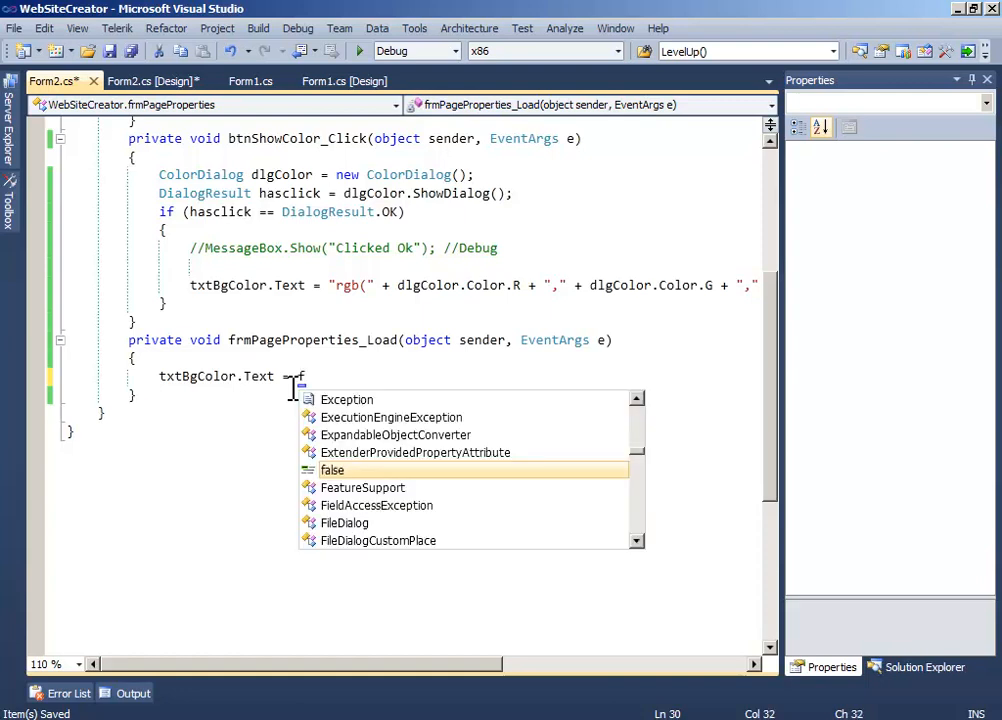
text(rmMain.)
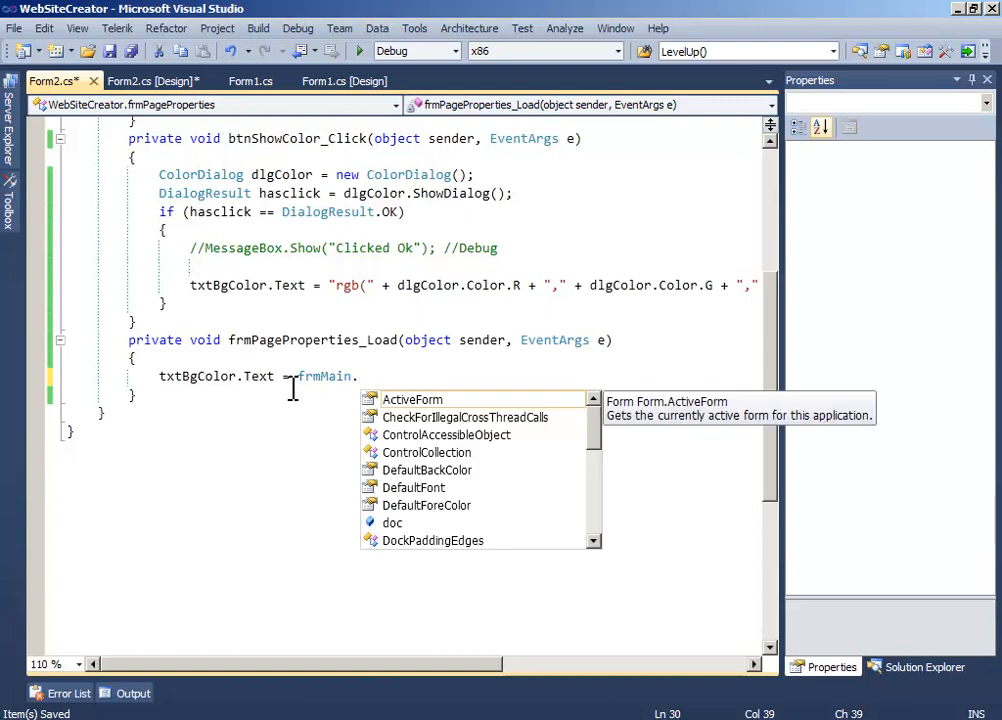
text(doc)
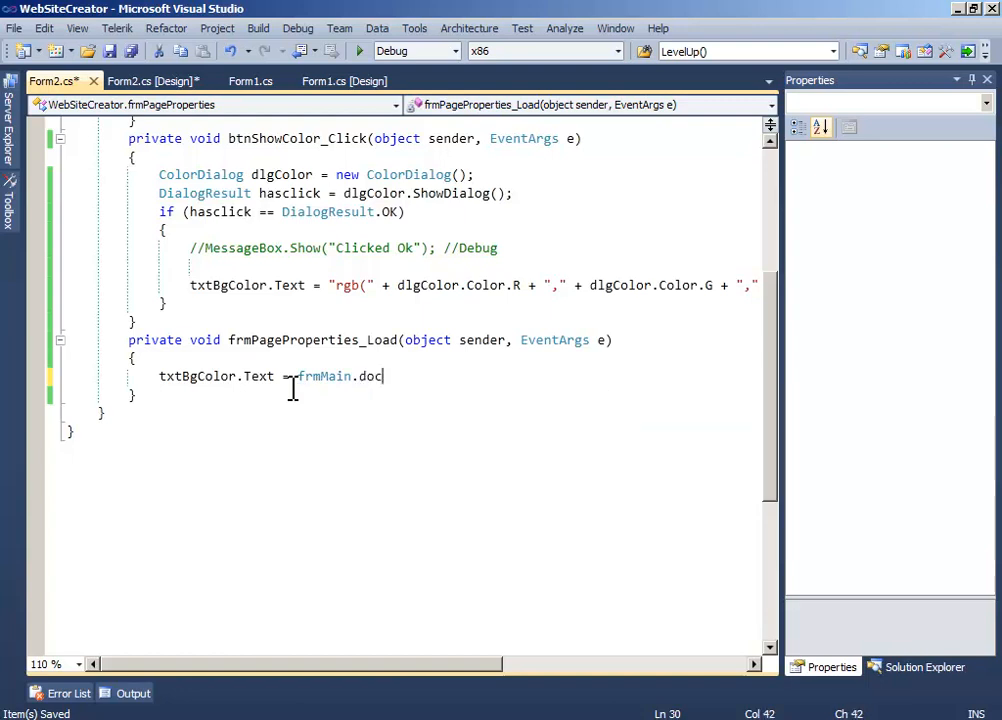
text(.)
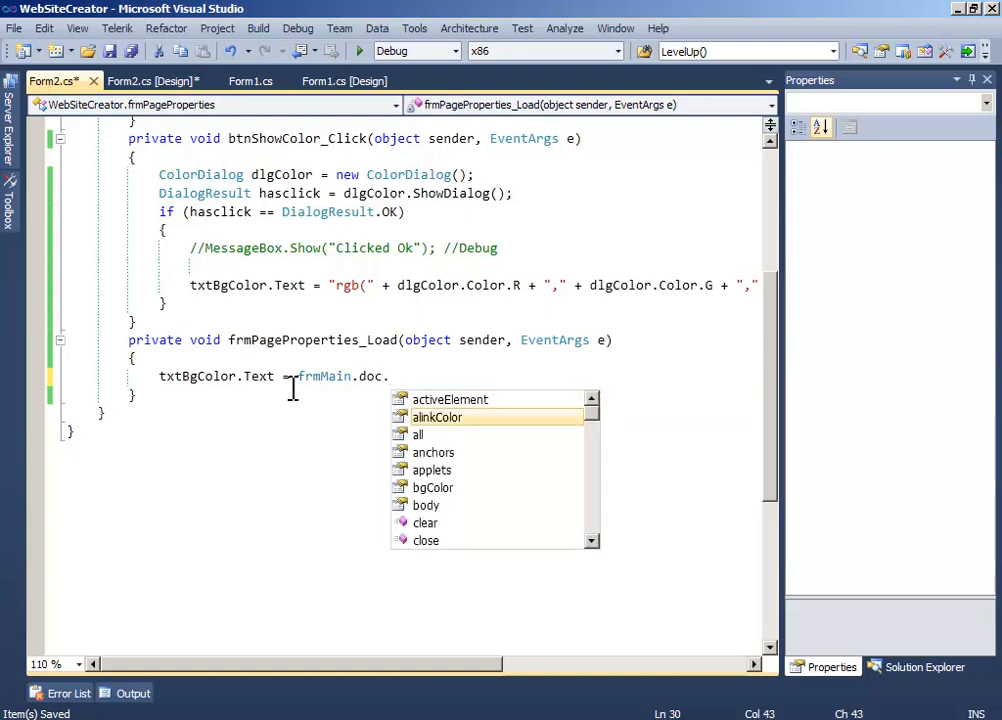
text(bgColor)
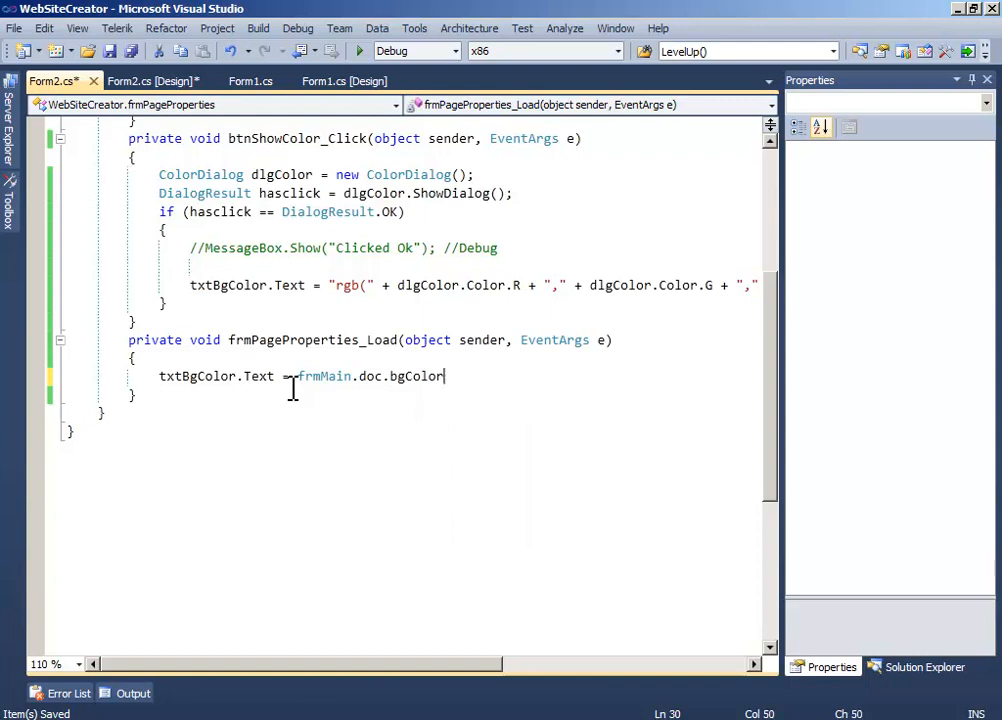
Add txtTitle.Text = frmMain.doc.title; to the Load handler and save
text(txtTitle.Text = f)
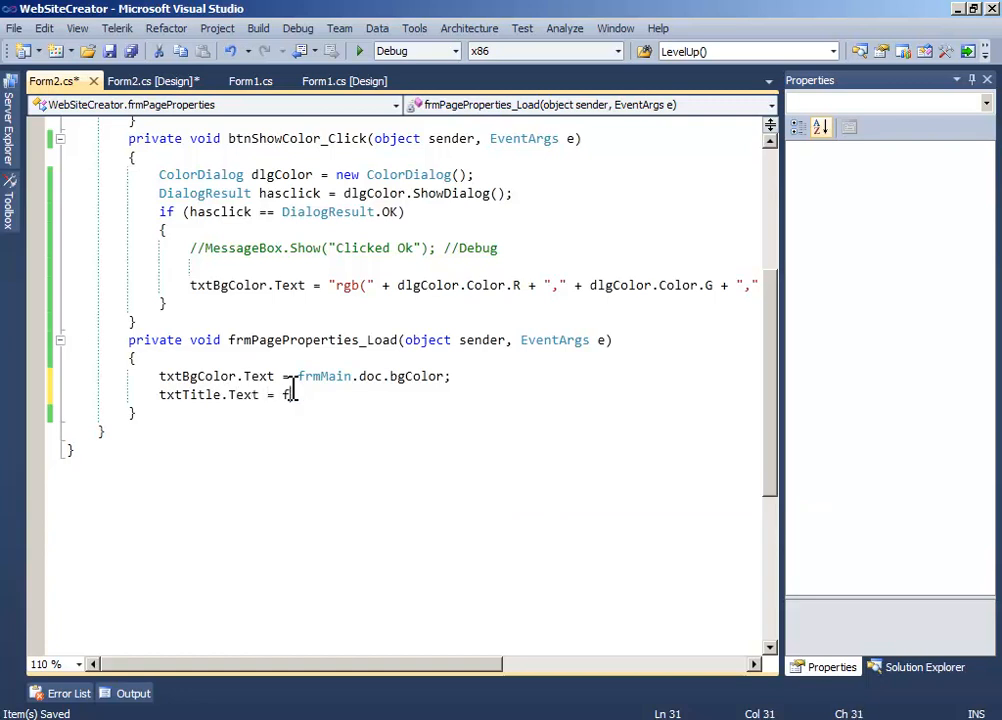
text(rmMain.doc.)
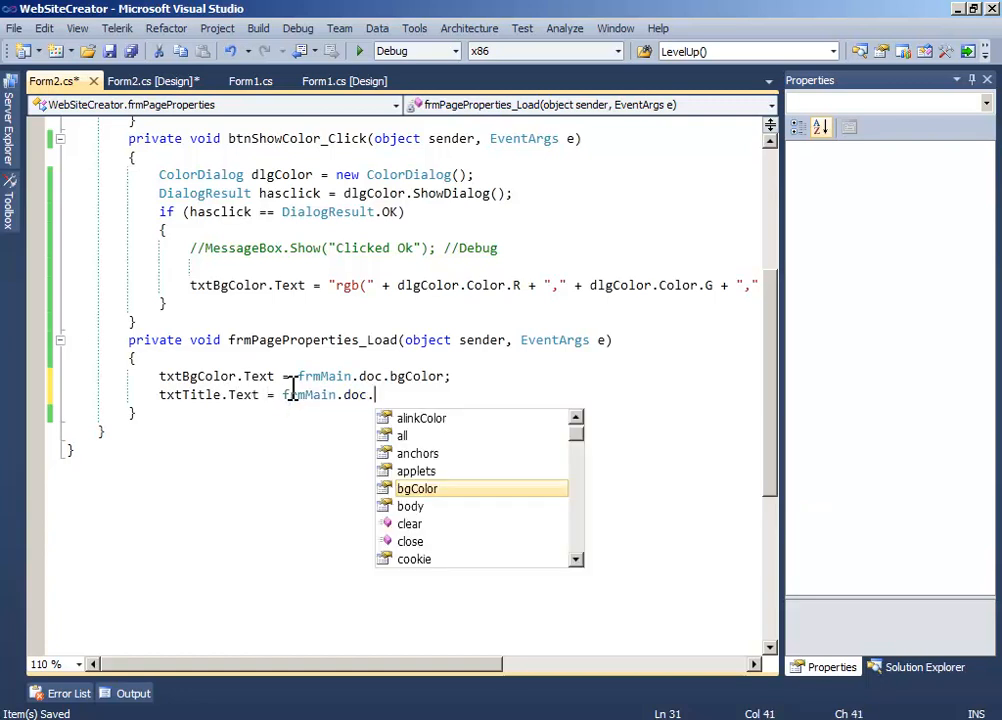
text(title;)
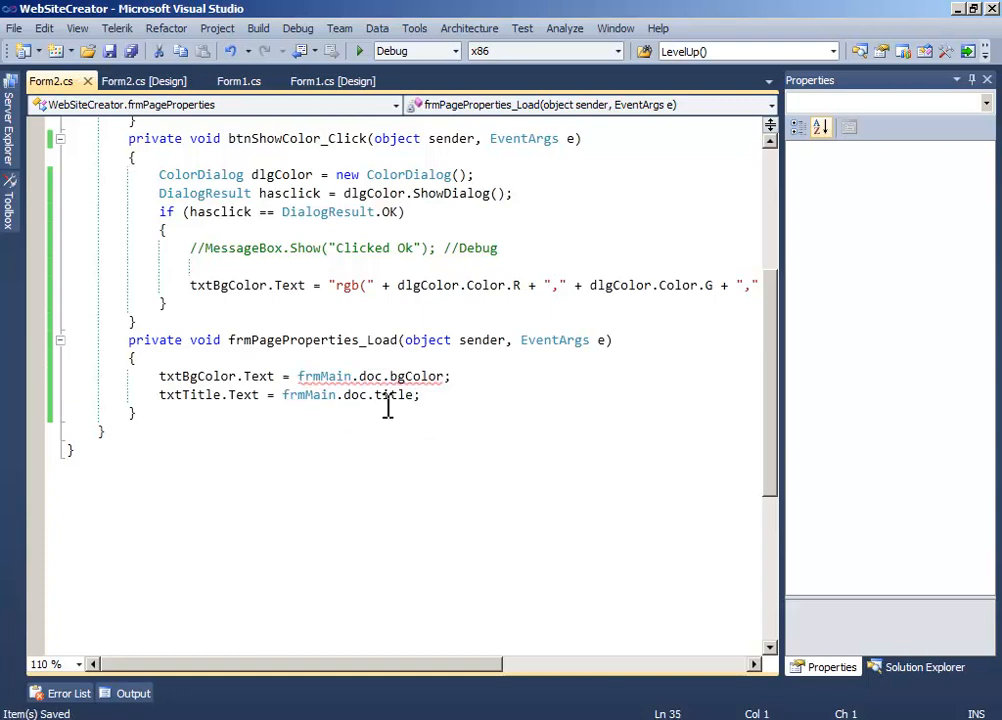
mouse_move(428, 376)
text(.ToString())
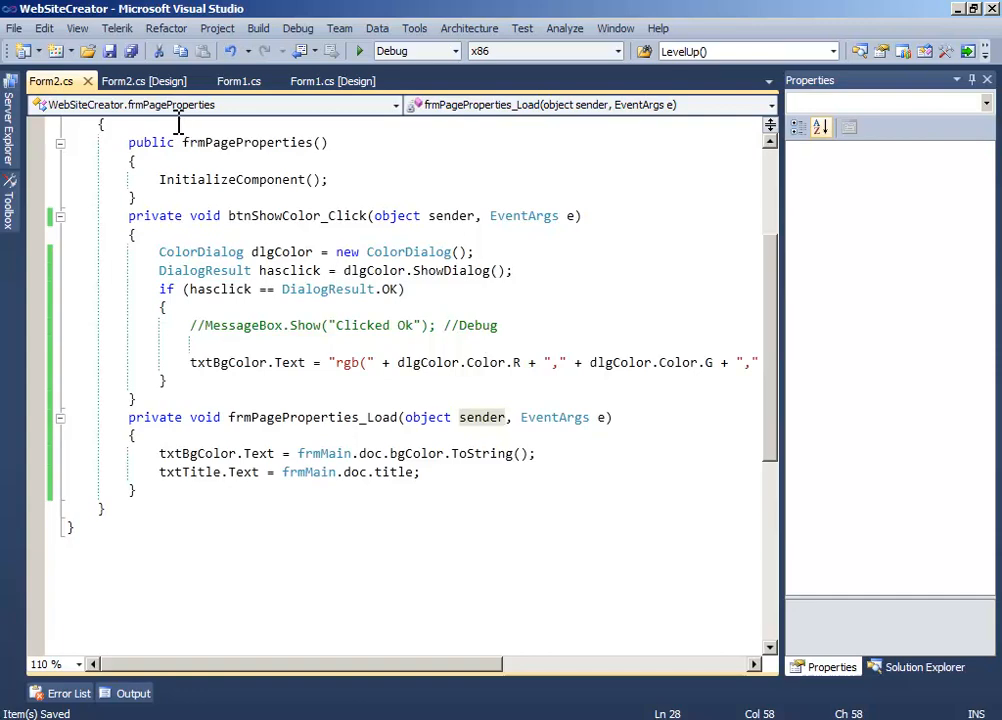
click(144, 80)
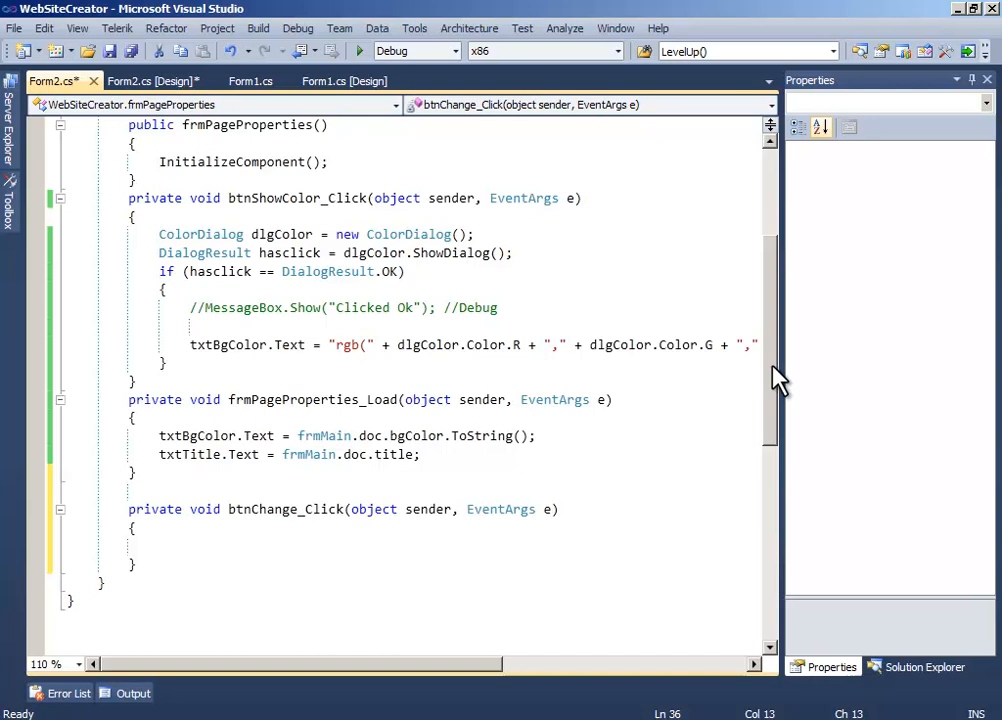
Add frmMain.doc.bgColor = txtBgColor.Text; to btnChange_Click
text(frmMain.)
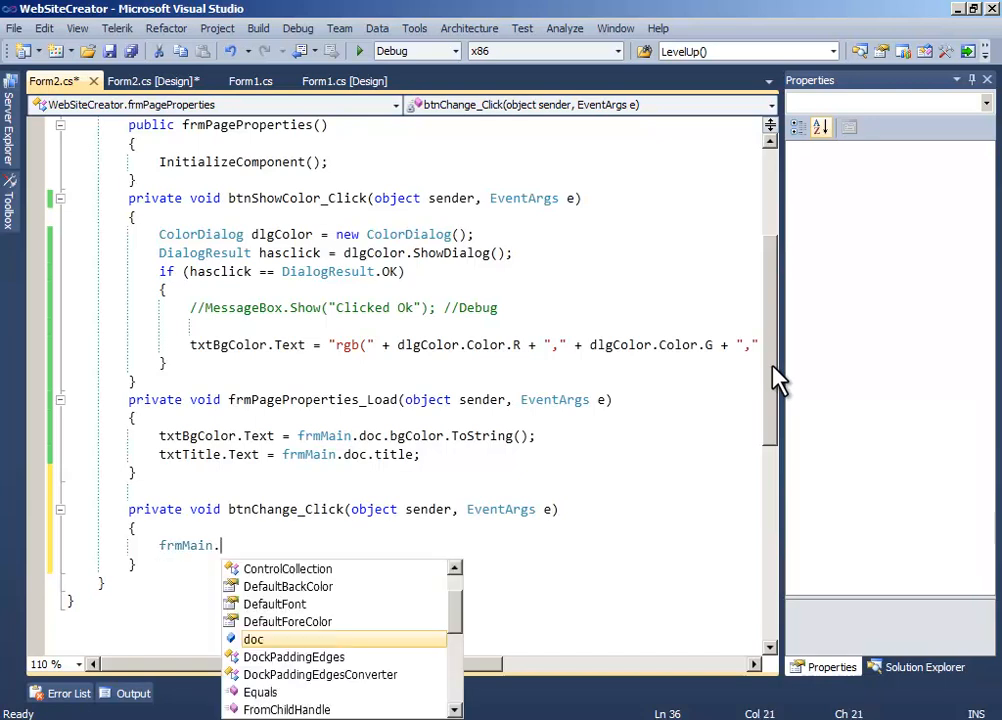
text(doc.bgColor =)
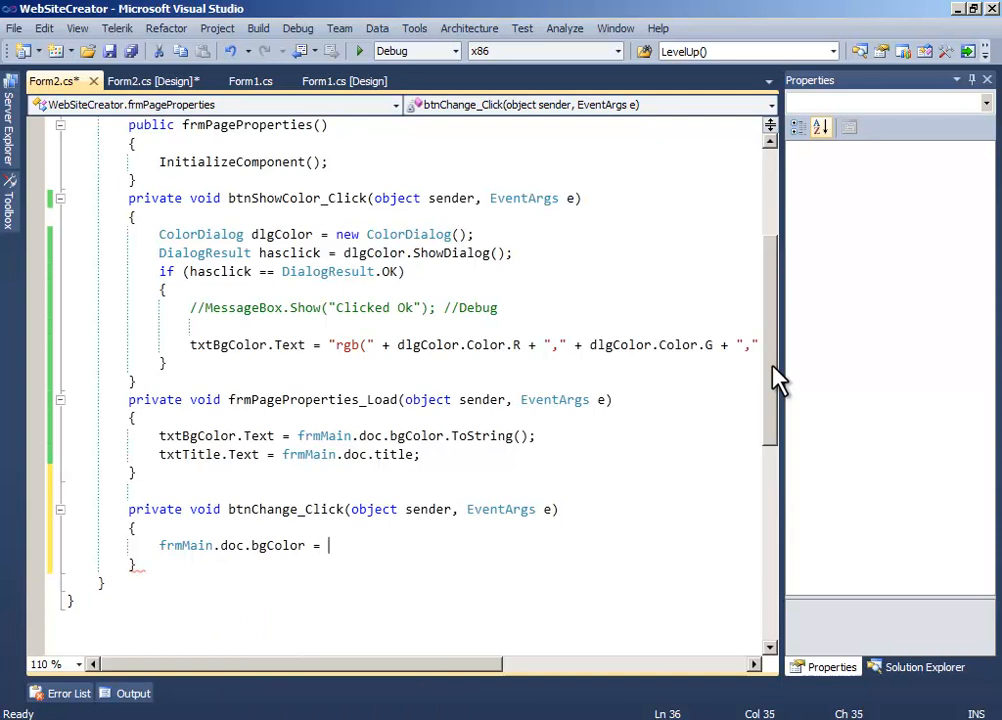
text(tx)
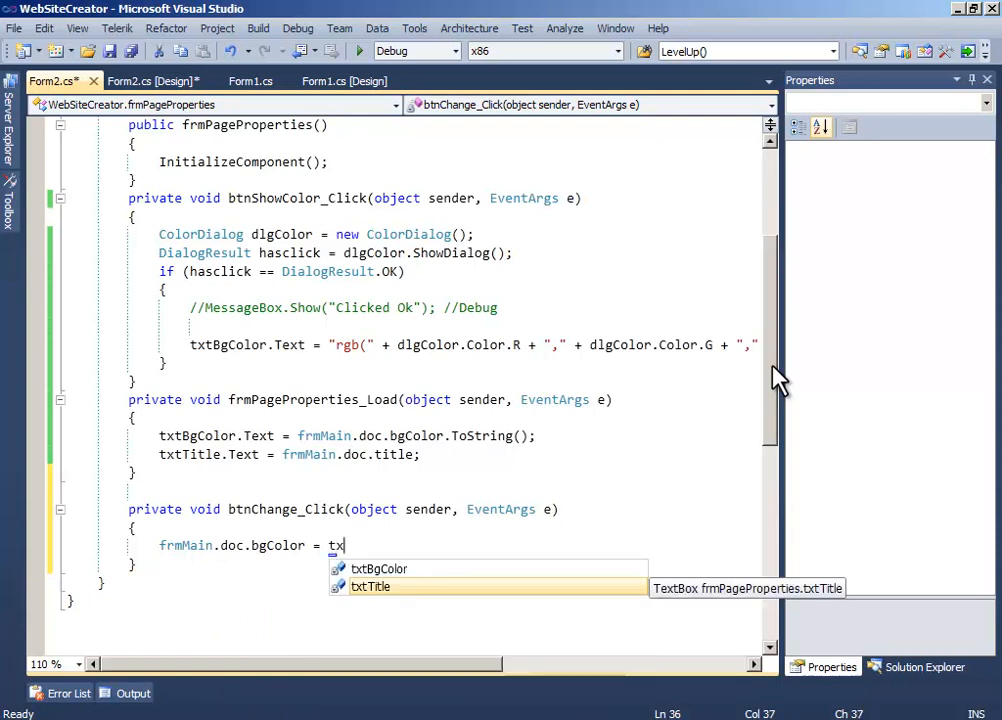
text(tb)
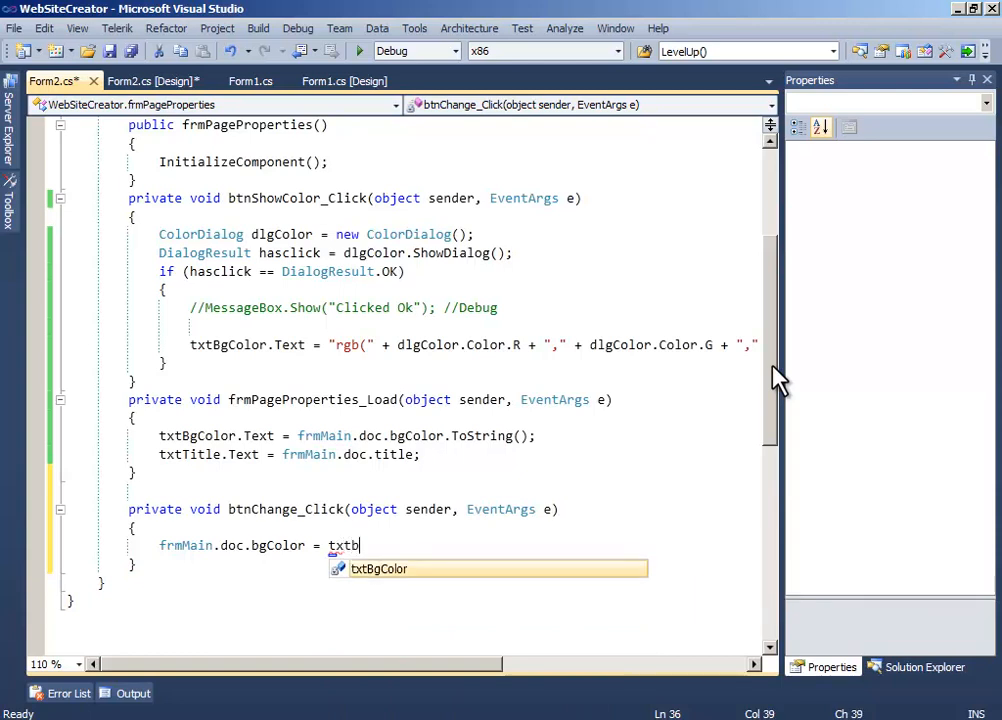
text(BgColor.Text)
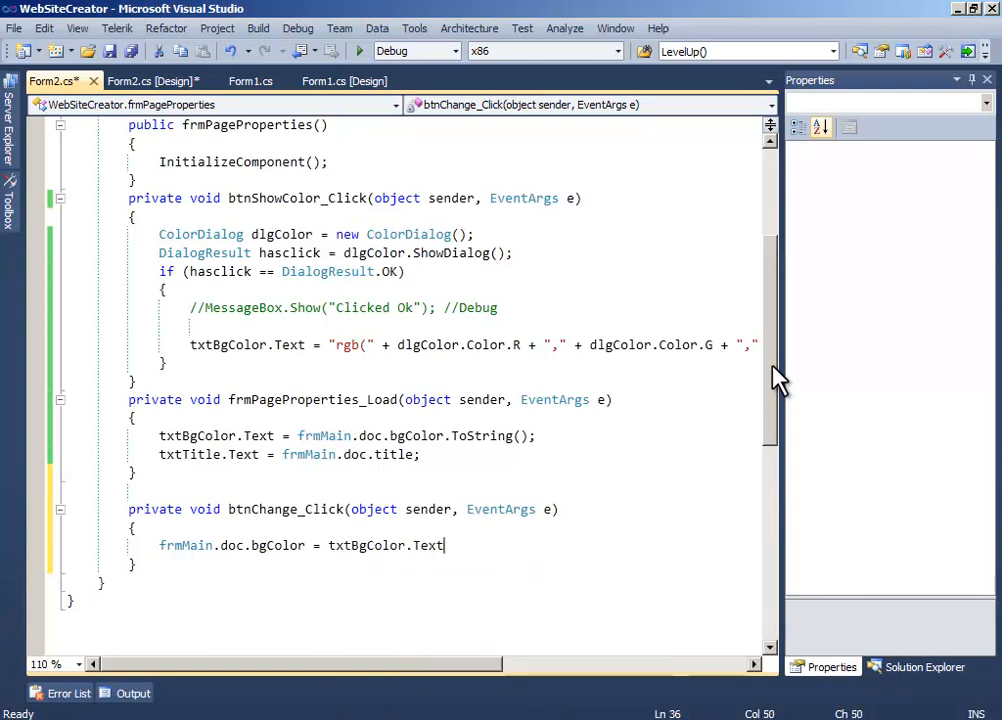
text(;)
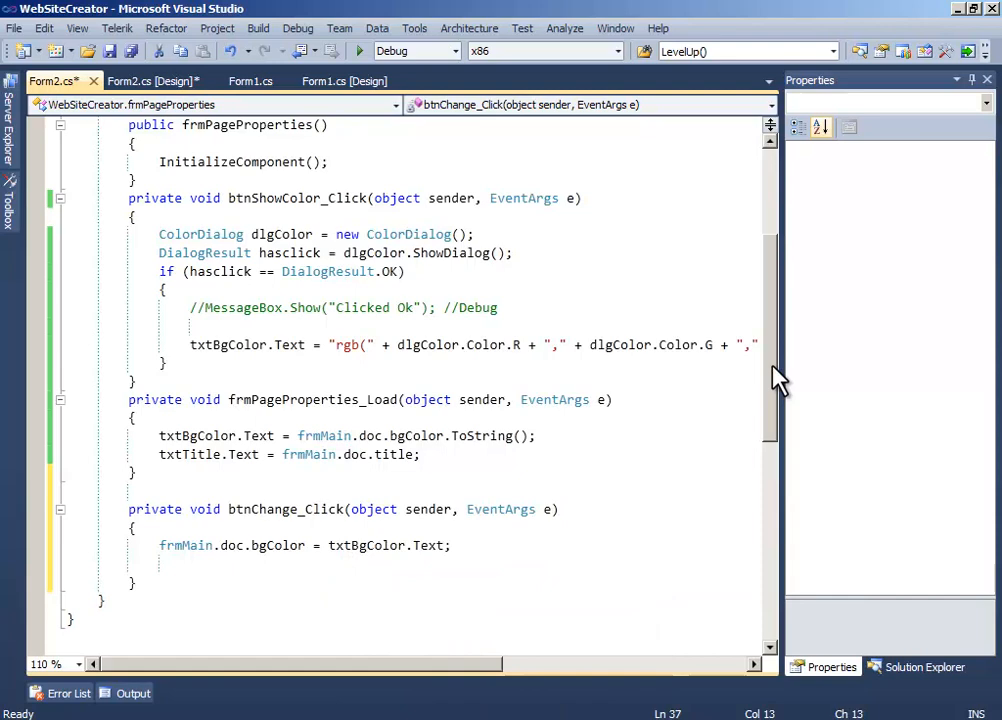
Add frmMain.doc.title = txtTitle.Text; to btnChange_Click and save the file
text(frm)
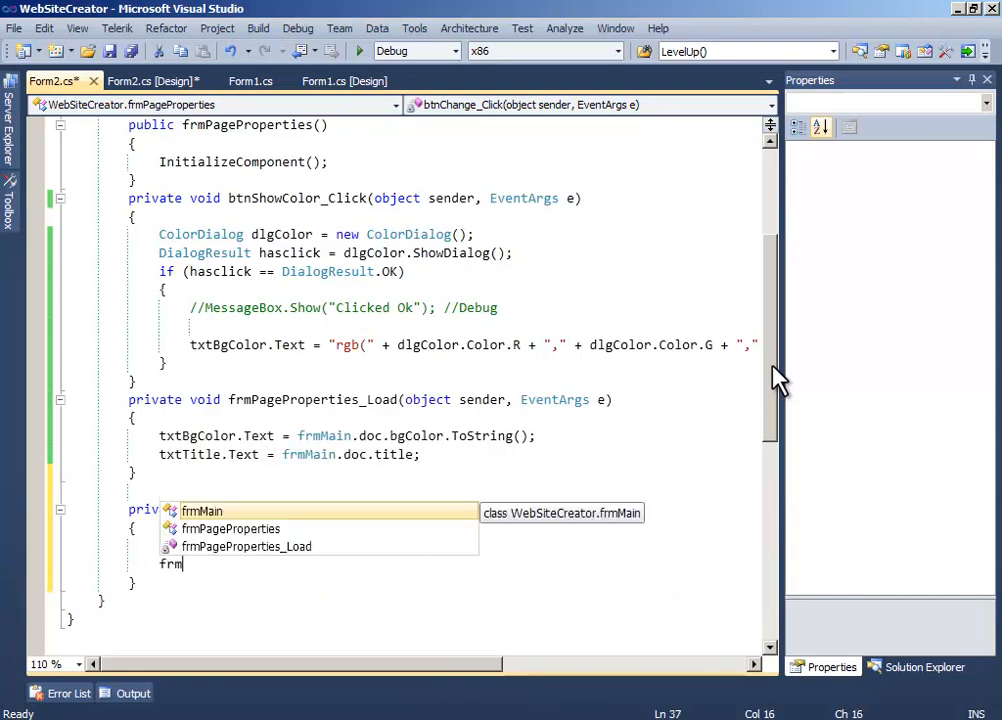
text(tx)
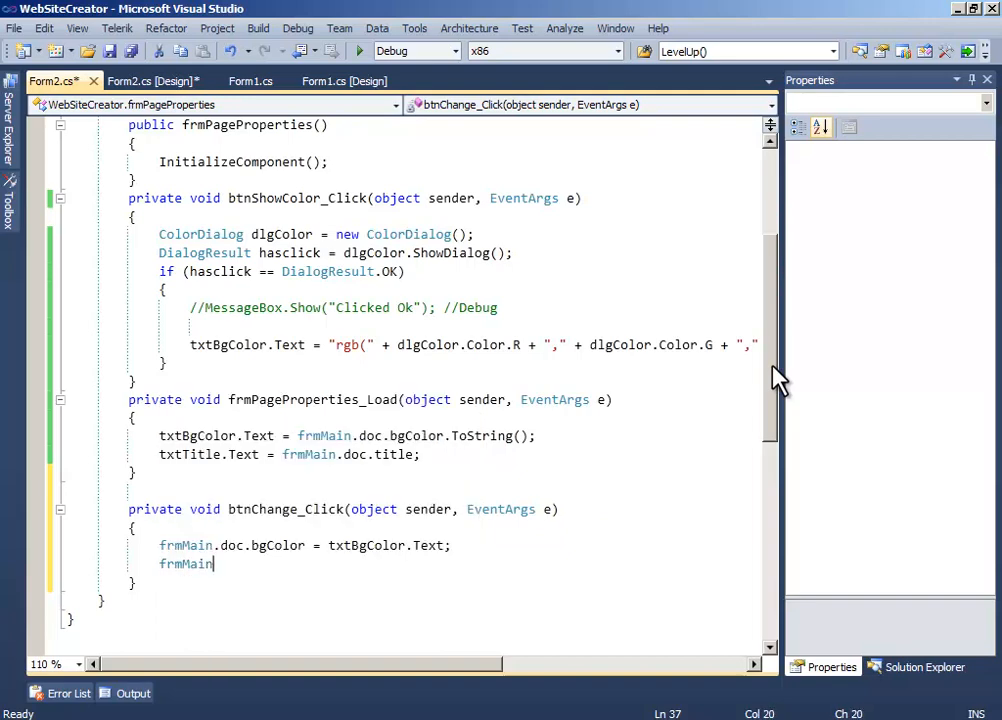
text(.doc.title)
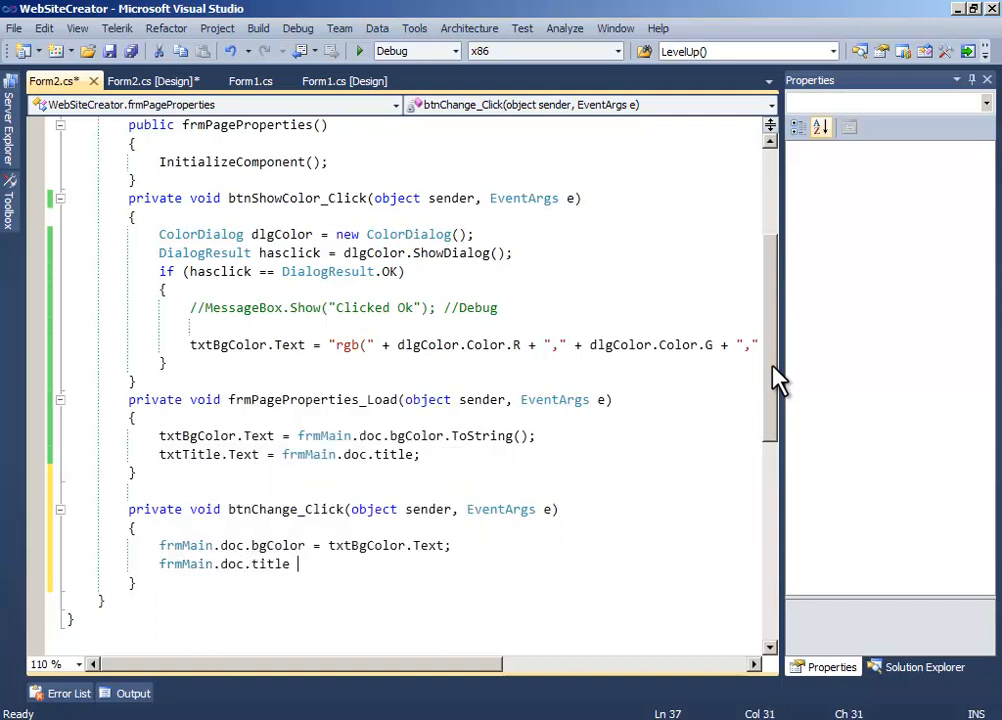
text(=t)
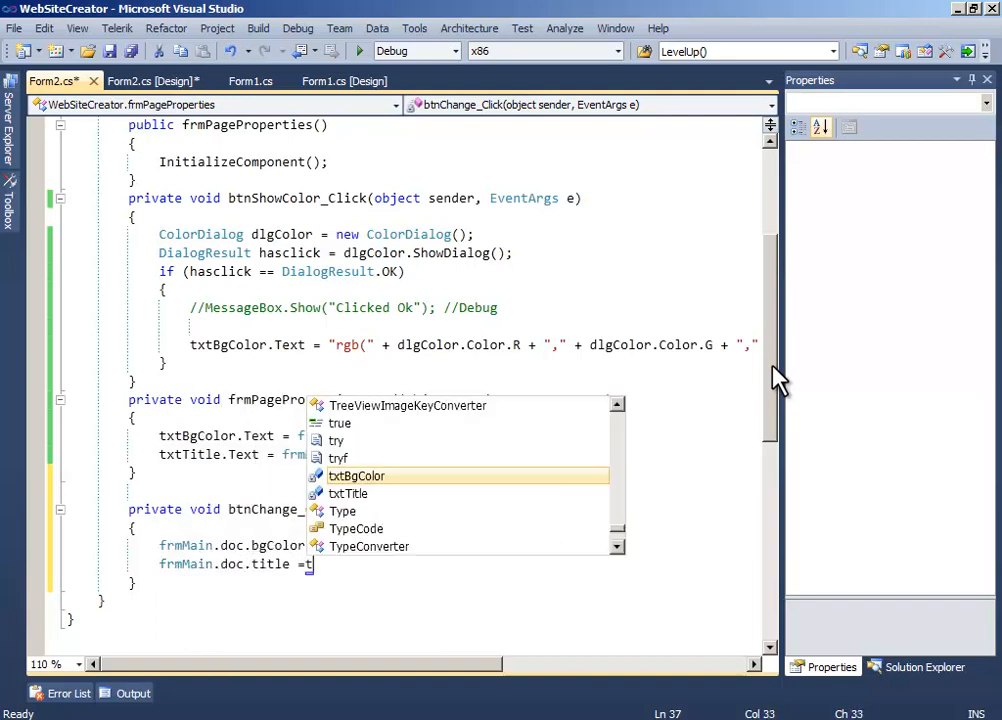
text(xtTitle.)
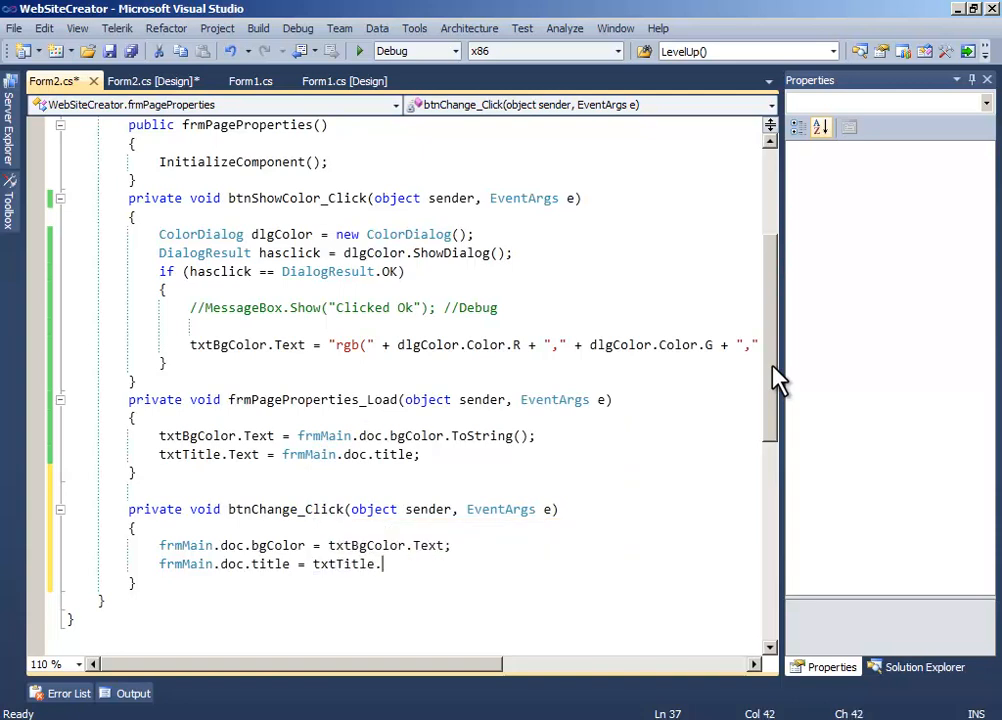
text(Text;)
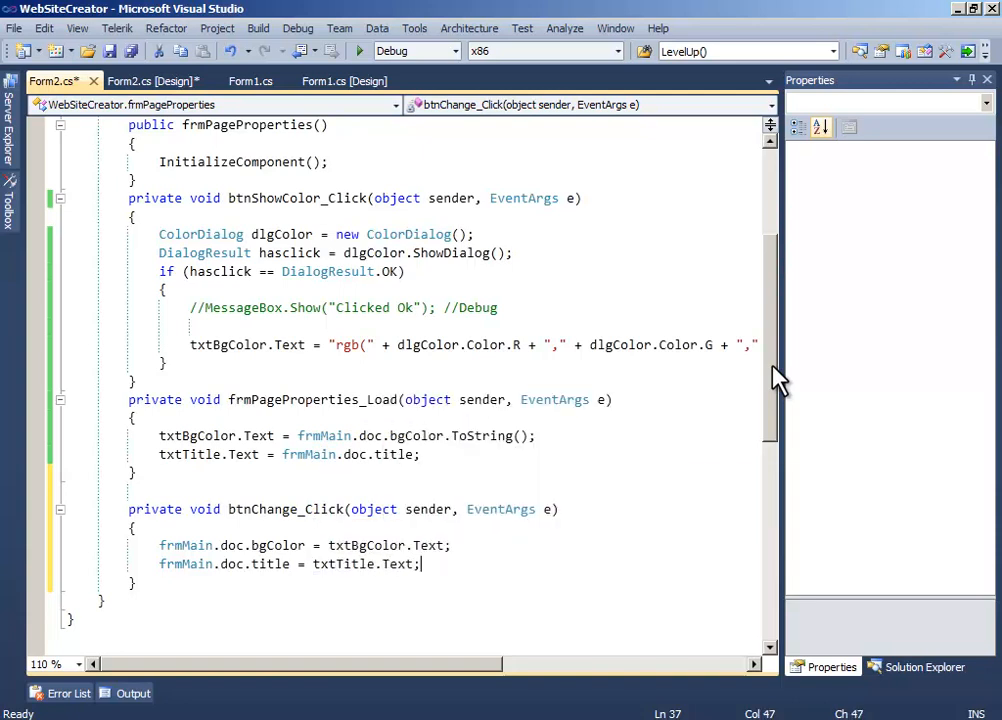
key(ctrl+s)
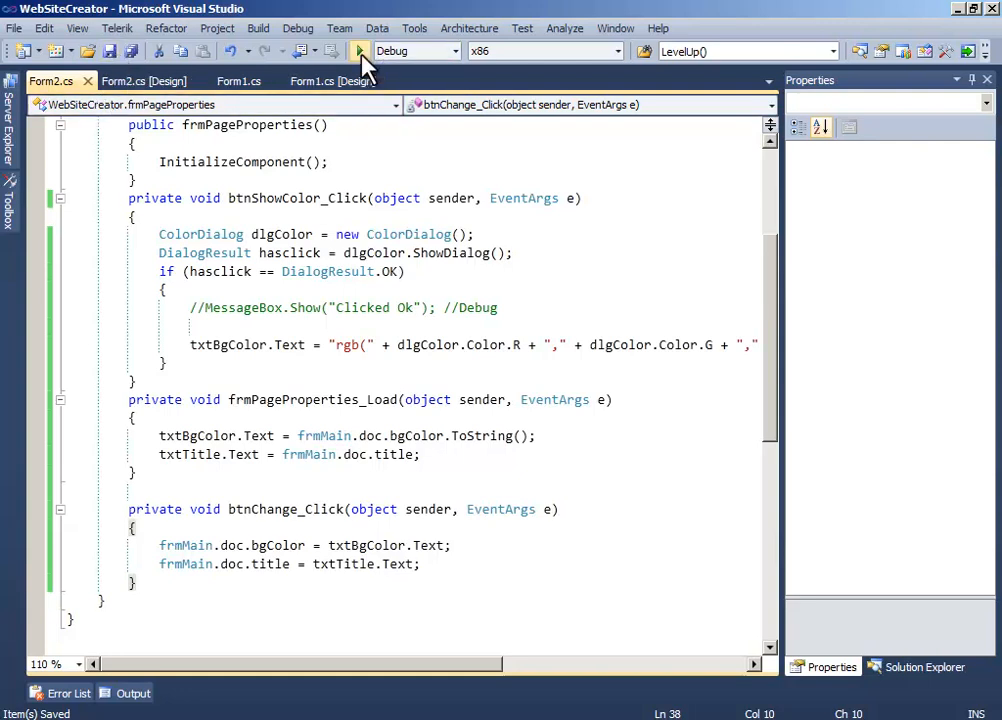
Run WebSiteCreator and dismiss the Save Site and Open Site dialogs
click(360, 52)
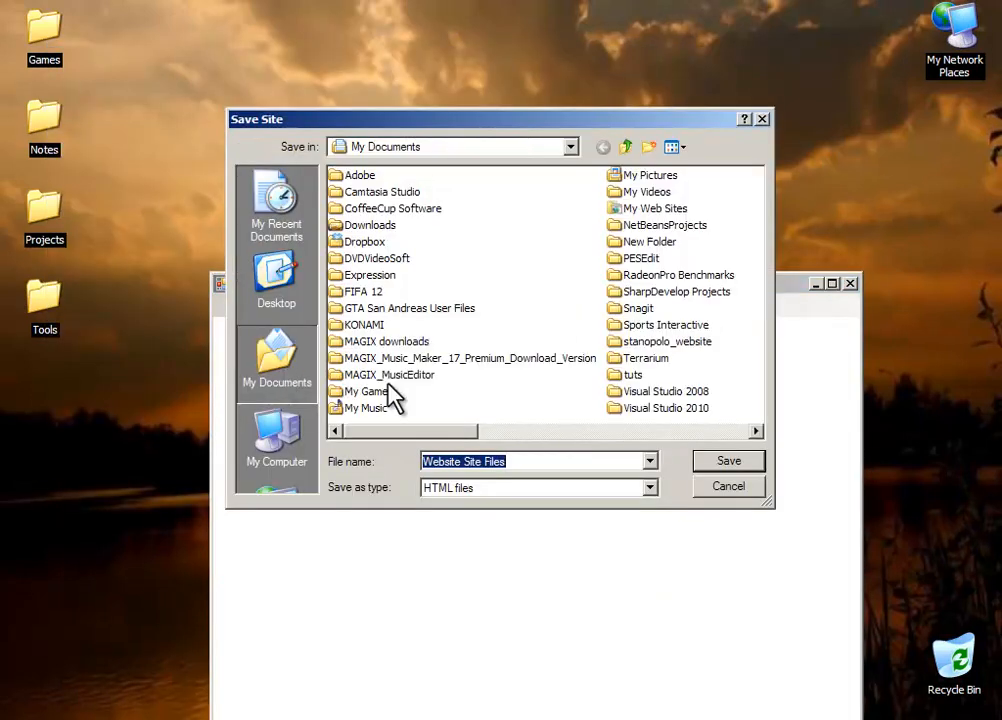
click(570, 146)
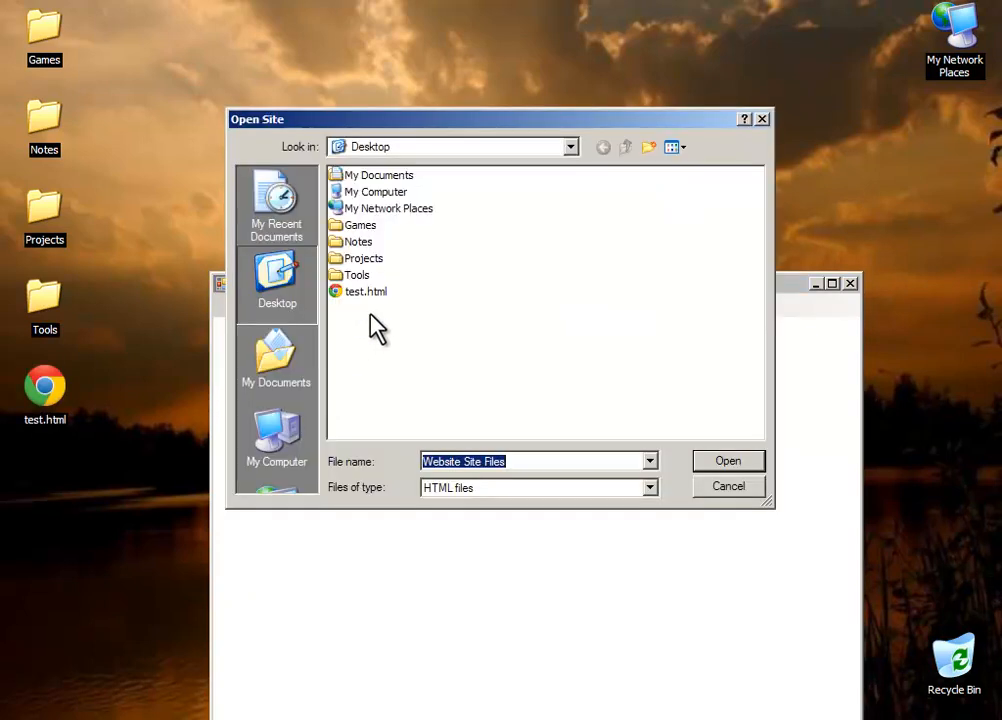
click(728, 486)
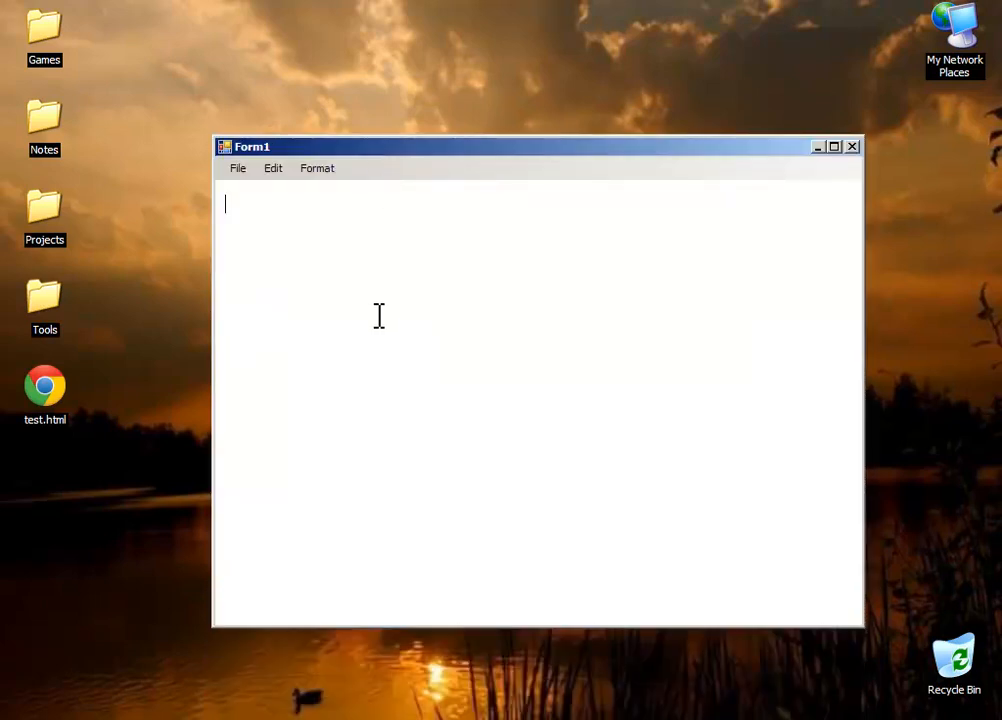
Write Hello World, make it bold via Format, then write How are you guys? below
text(He)
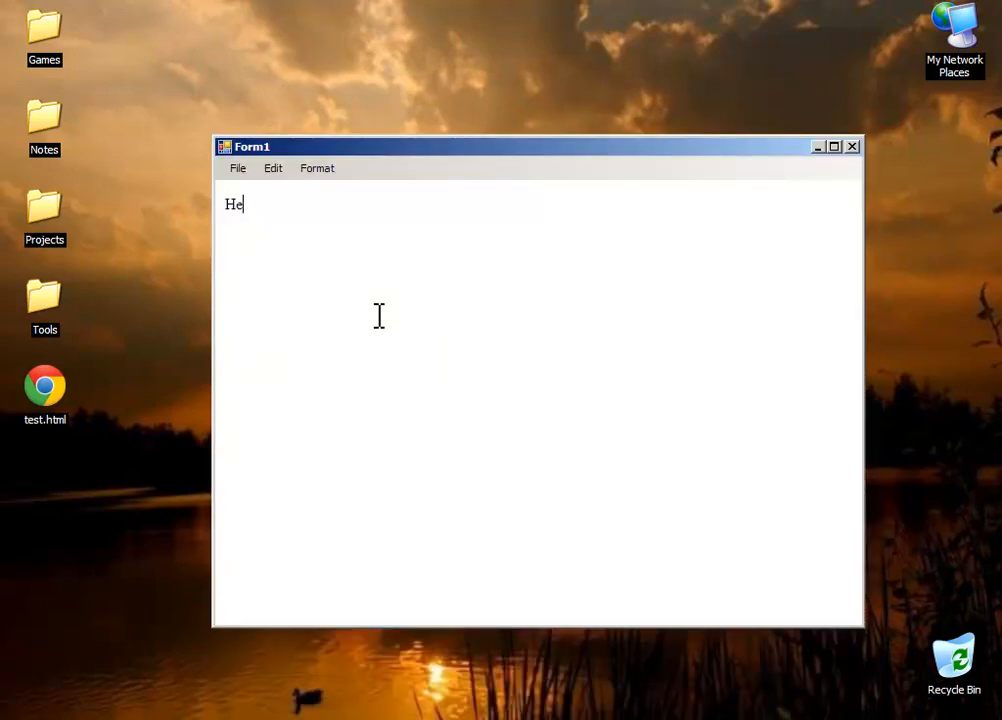
text(llo World)
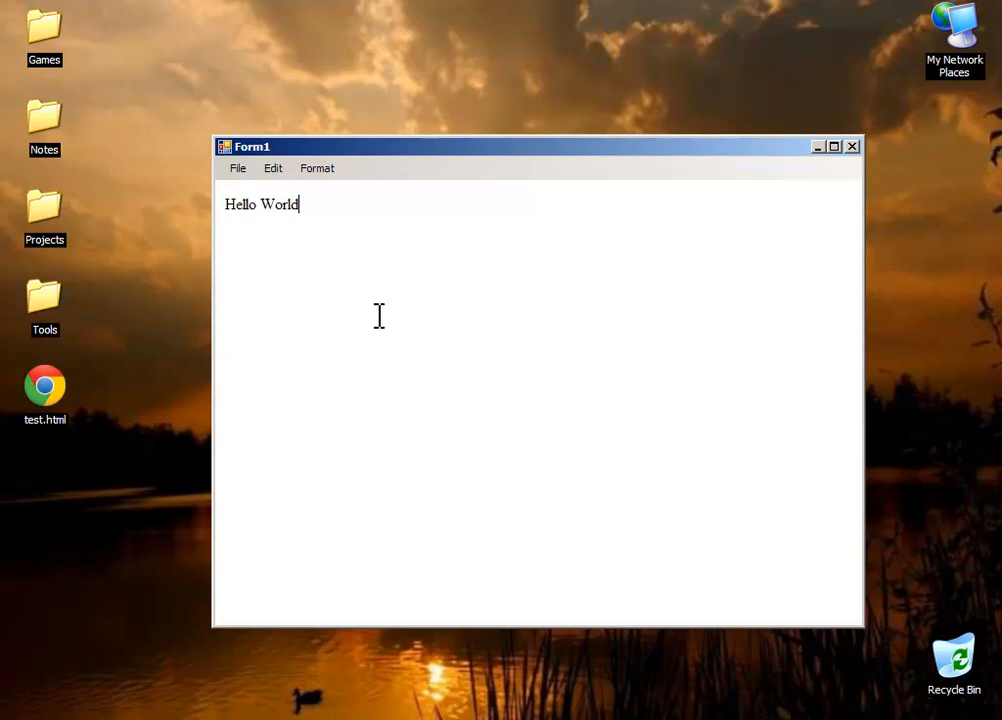
click(316, 168)
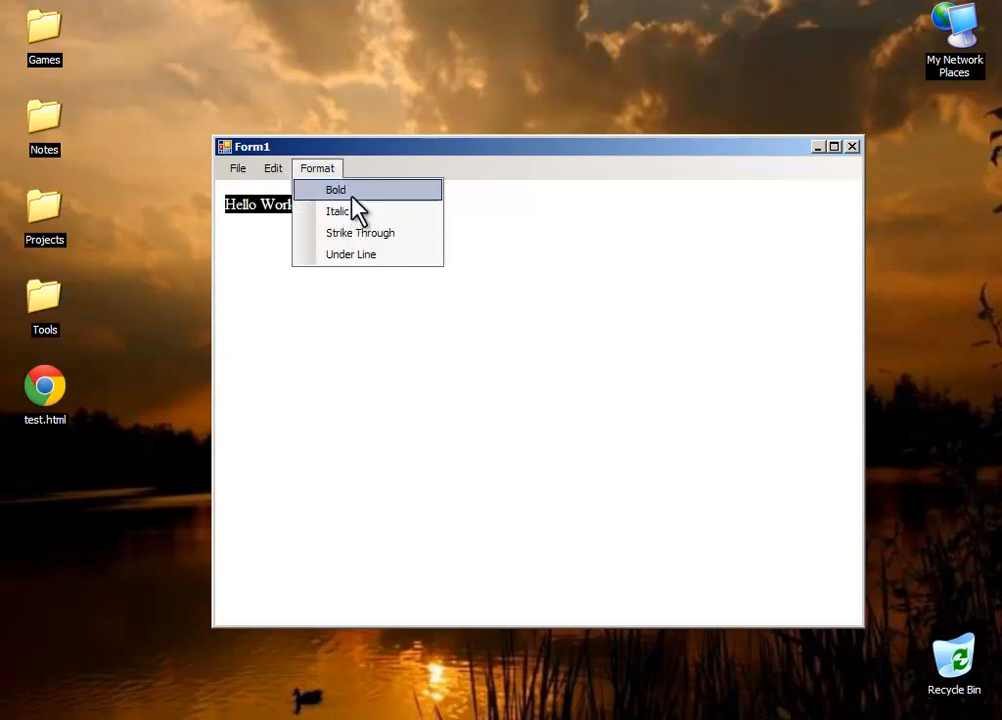
click(352, 254)
text(G)
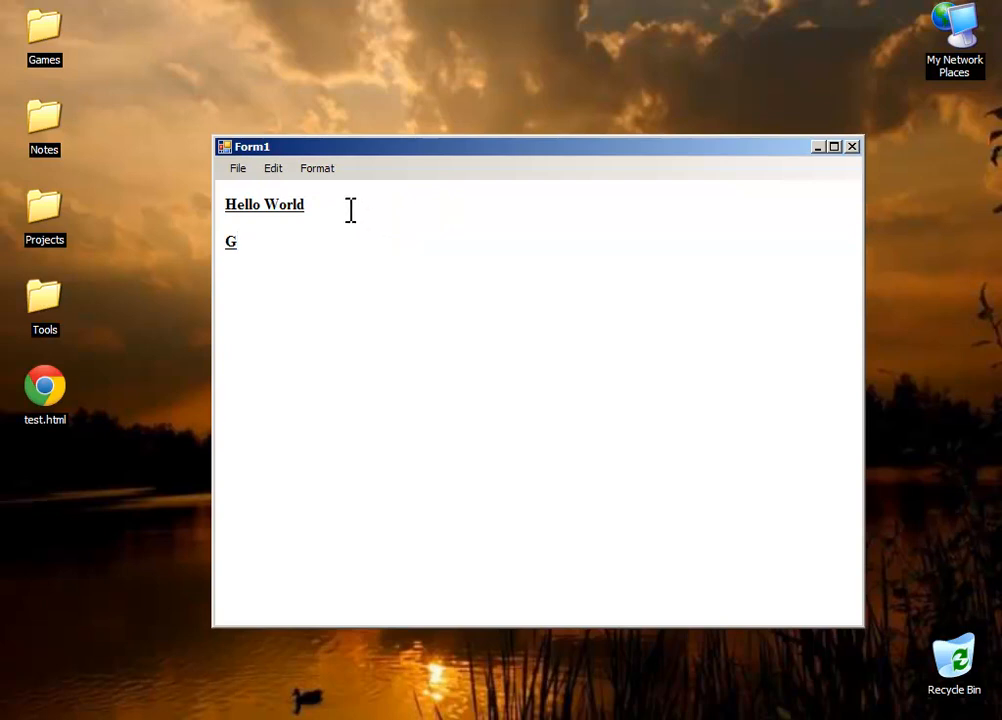
text(ow are you)
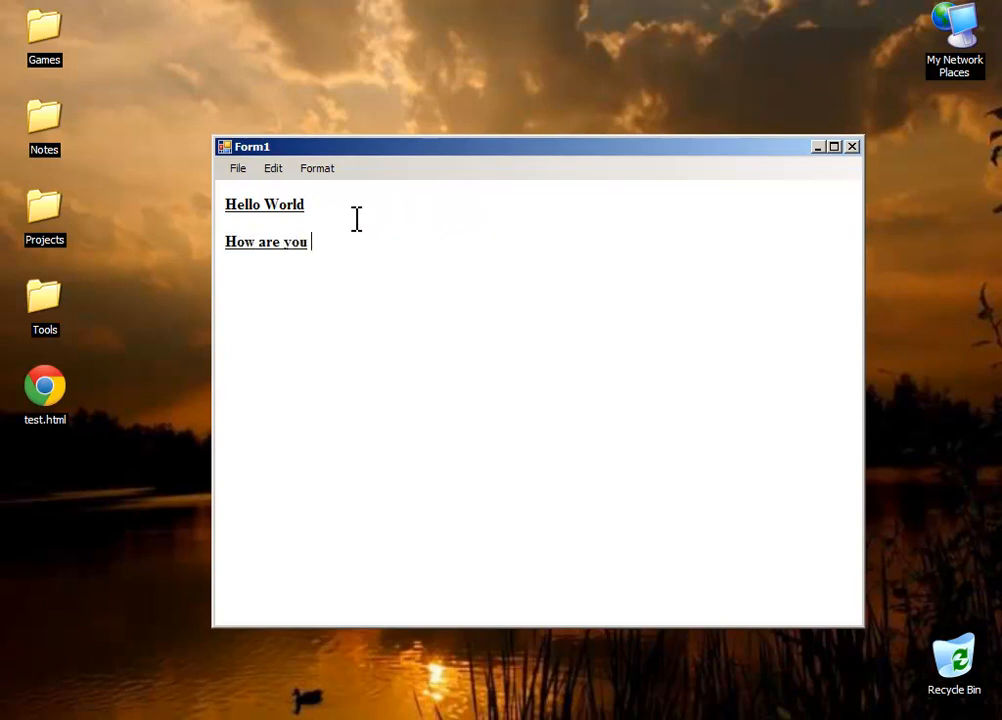
text(guys?)
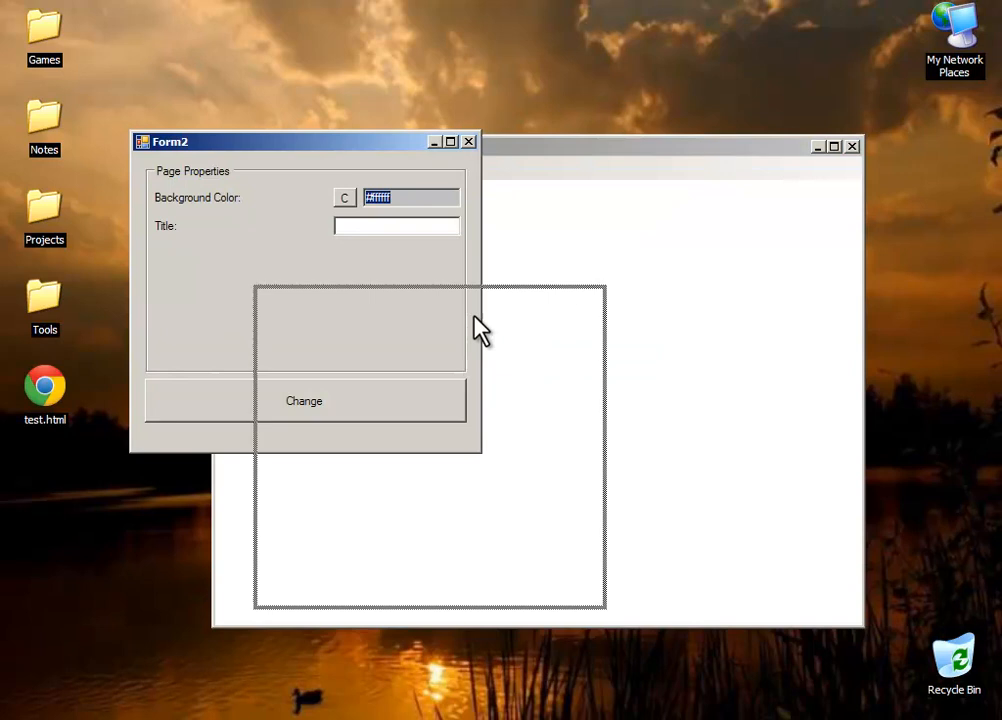
Set an olive page background and title Hello World via Change, then close the dialog
click(344, 198)
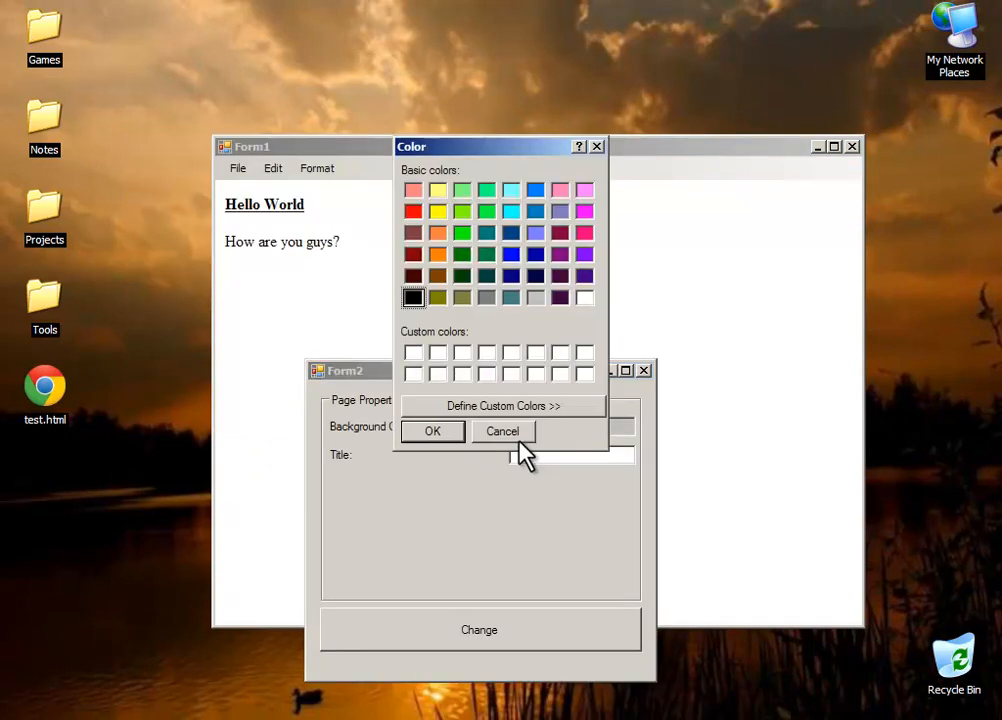
click(432, 432)
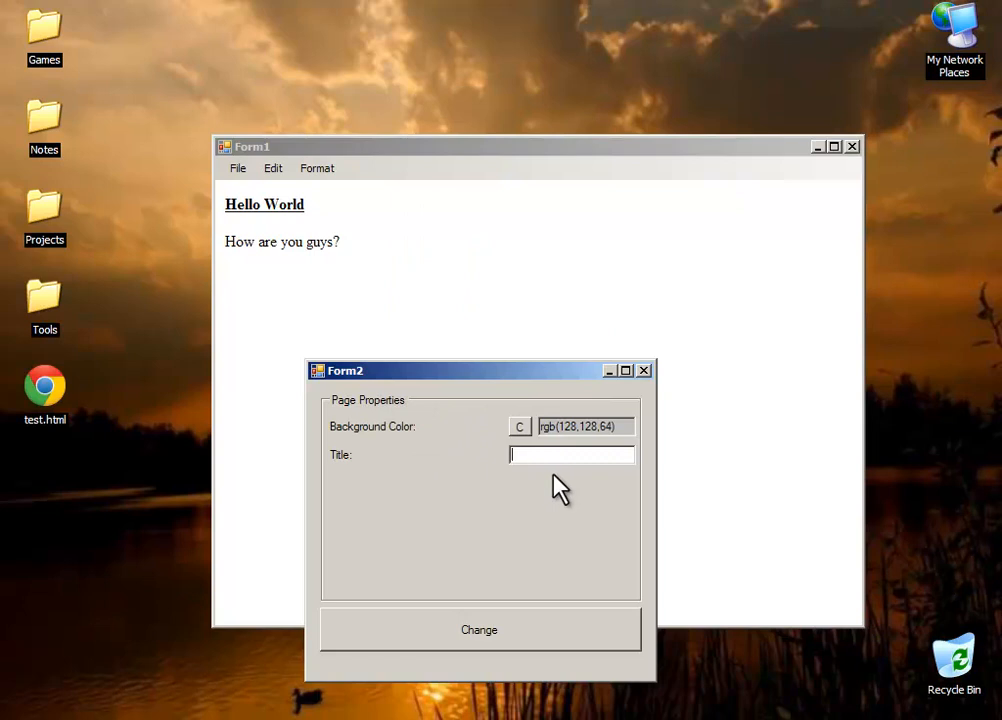
text(Hello WRo)
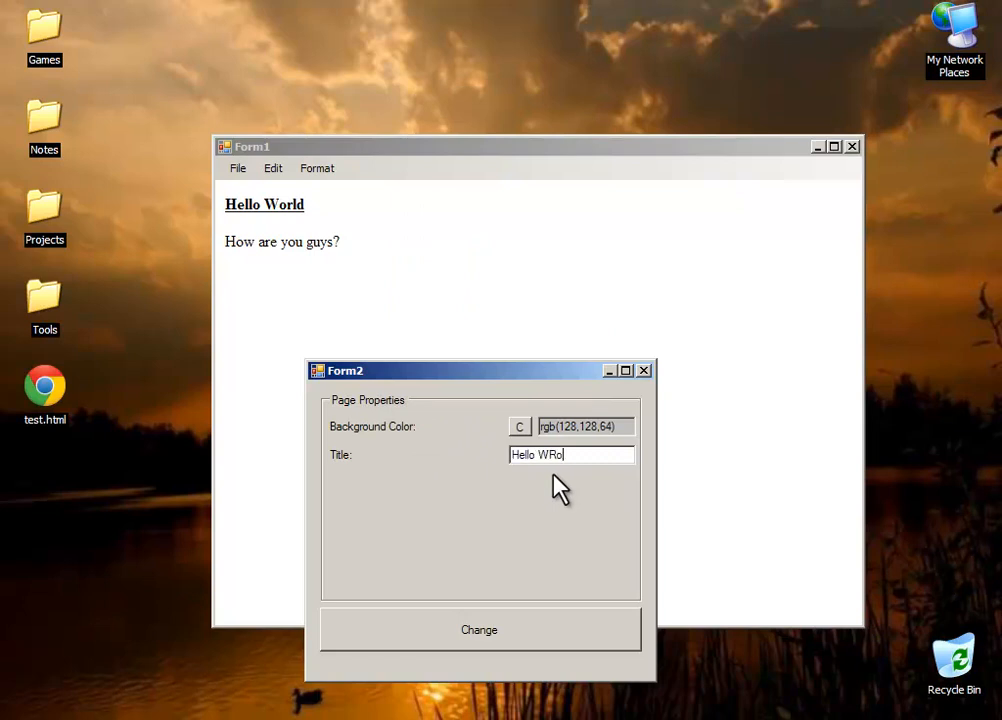
click(480, 628)
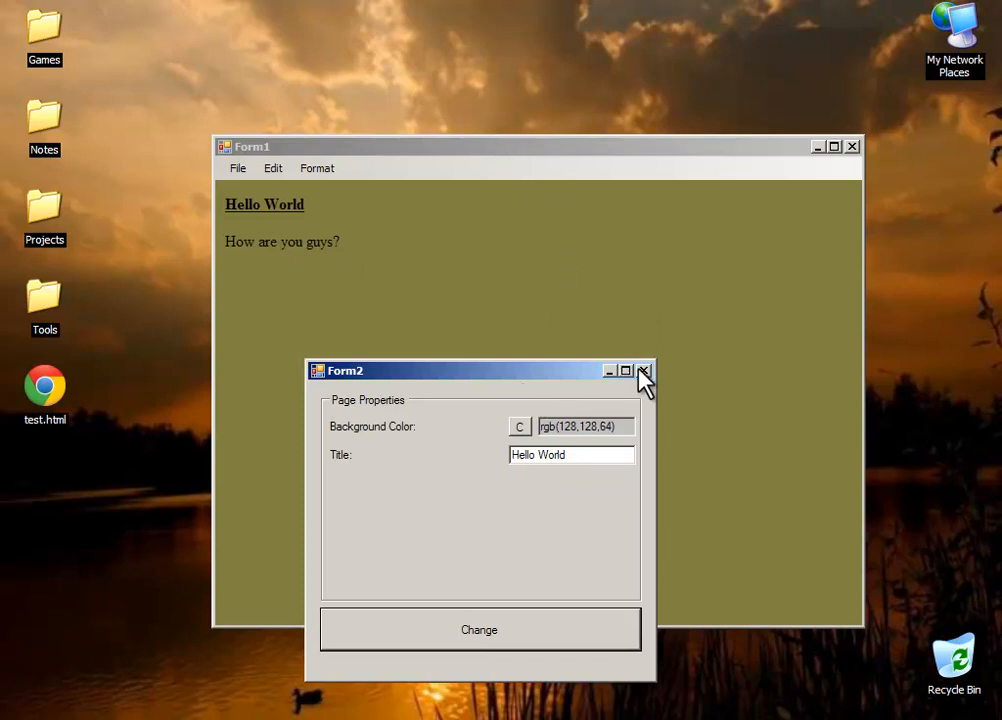
click(644, 370)
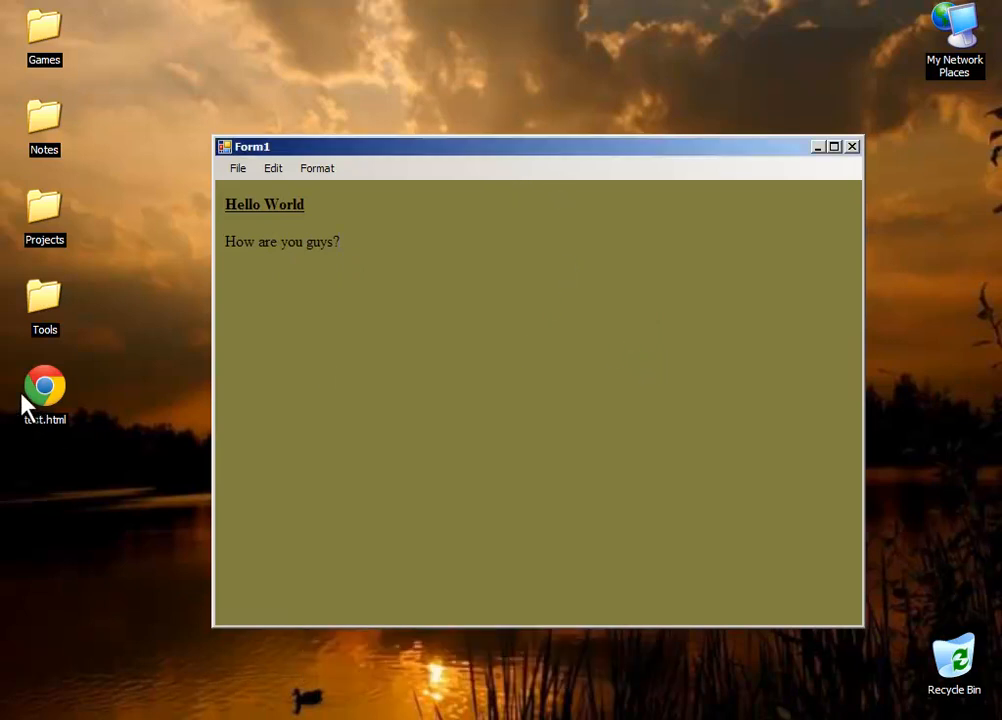
Save the website as test.html on the Desktop via File > Save Website
click(238, 168)
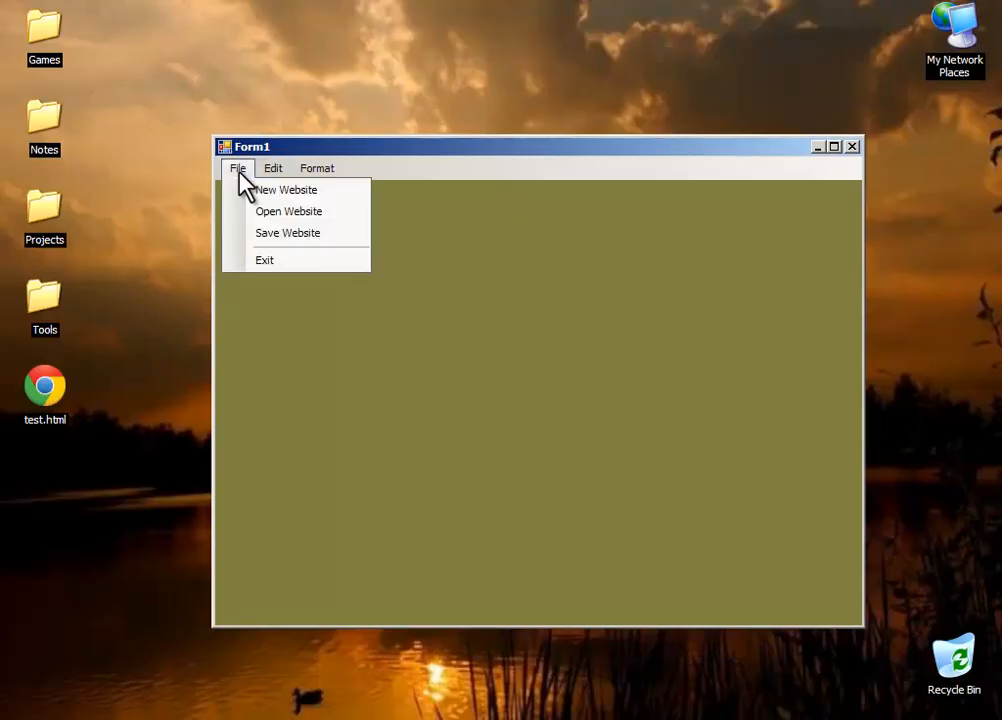
click(288, 232)
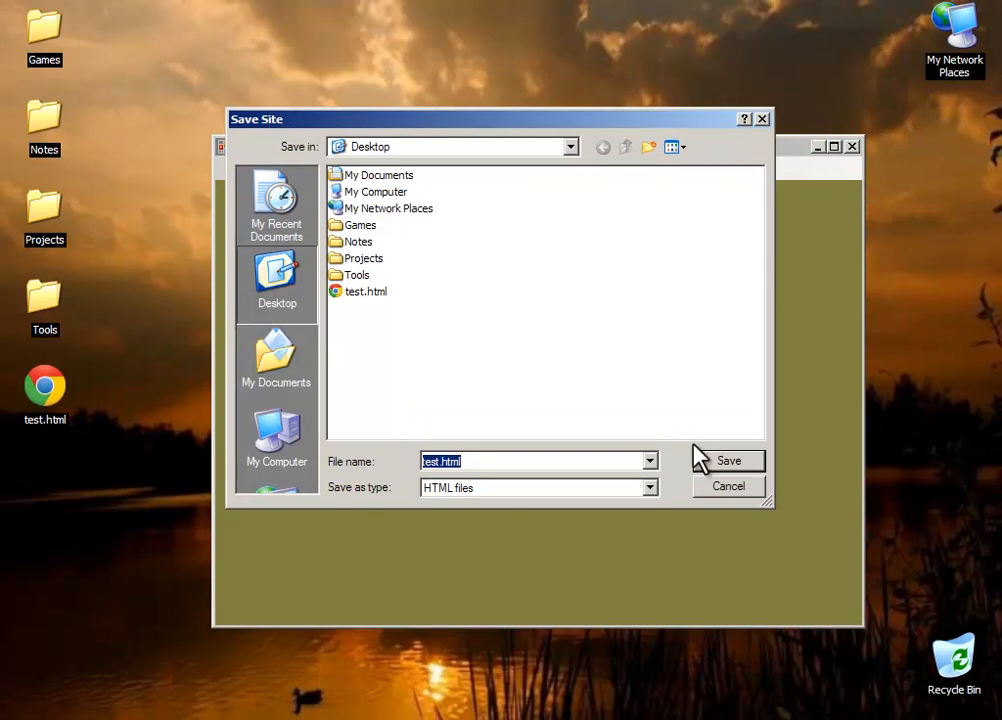
click(728, 460)
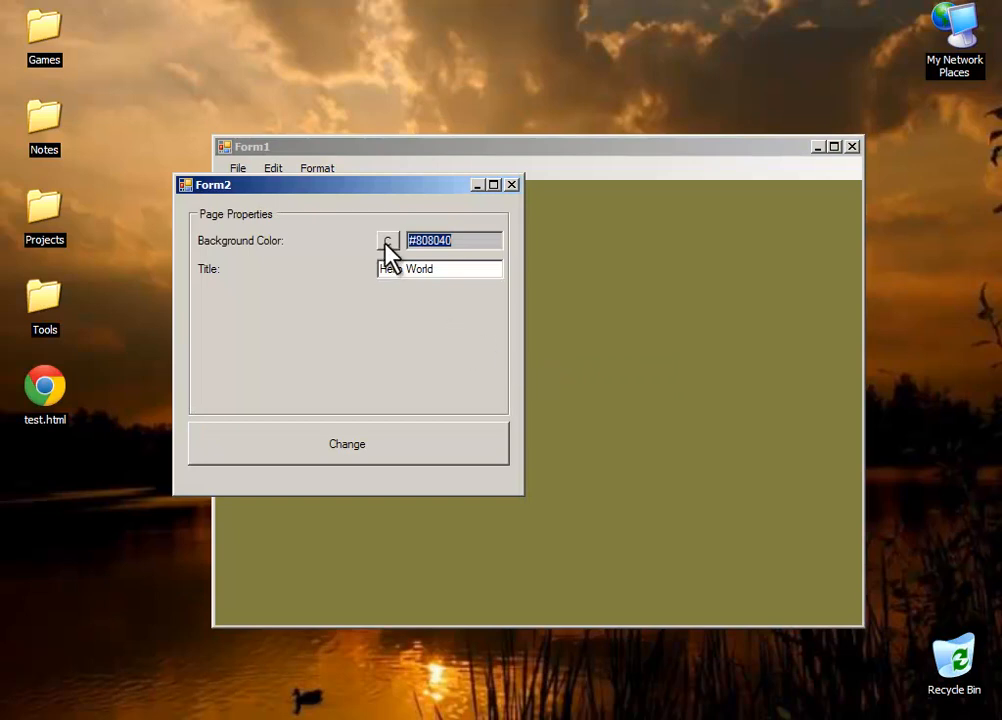
Reopen the background colour picker, pick a basic colour, then close the running app
click(388, 240)
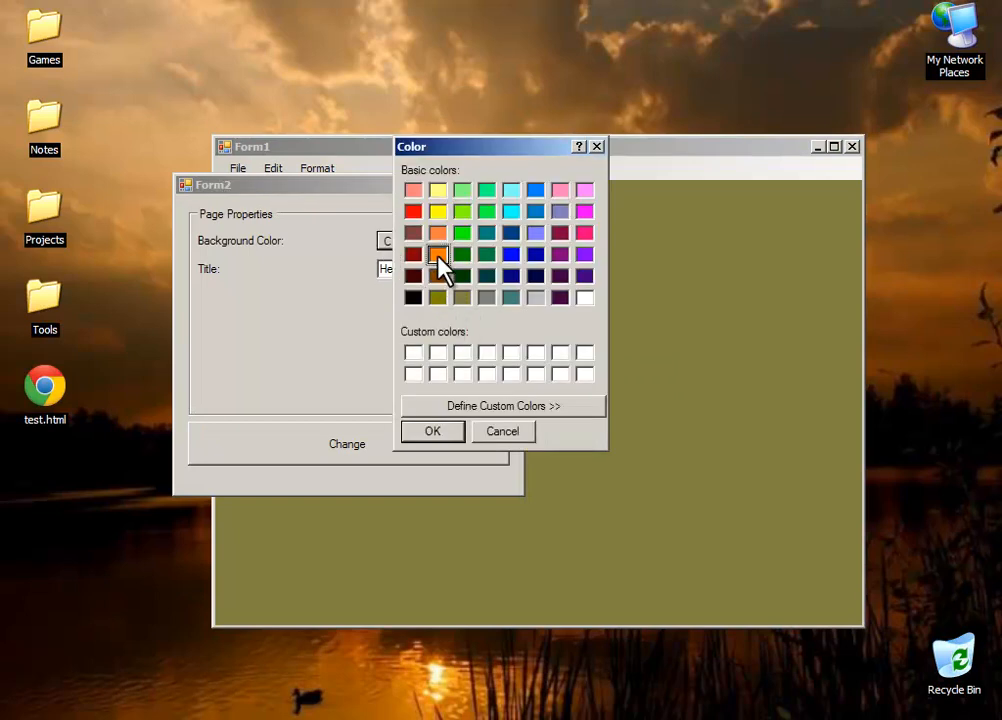
click(432, 432)
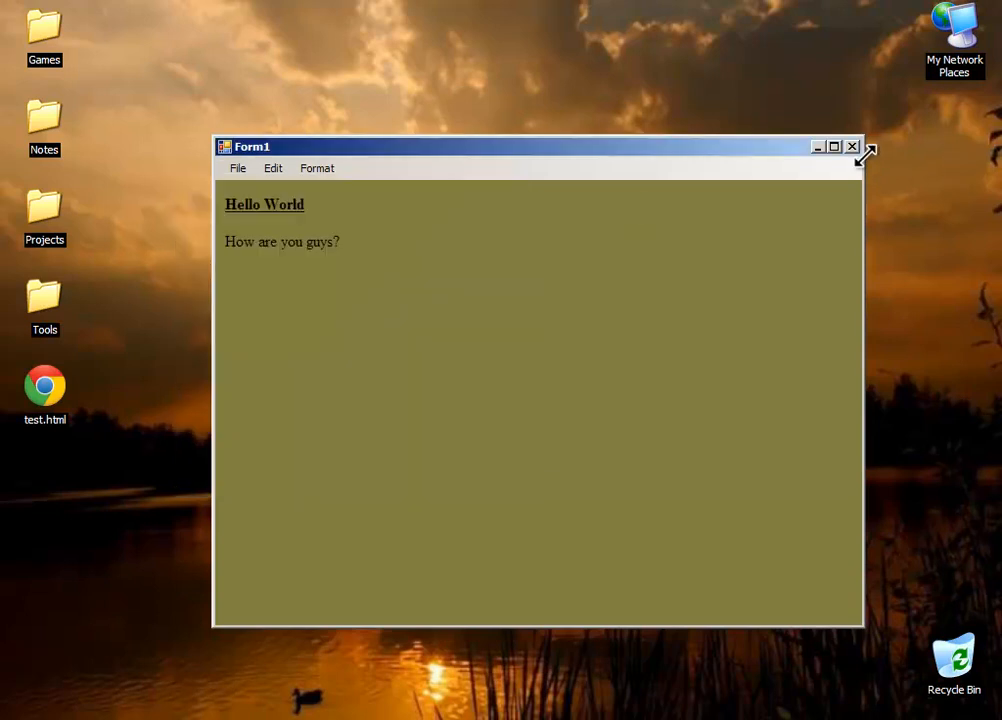
click(852, 146)
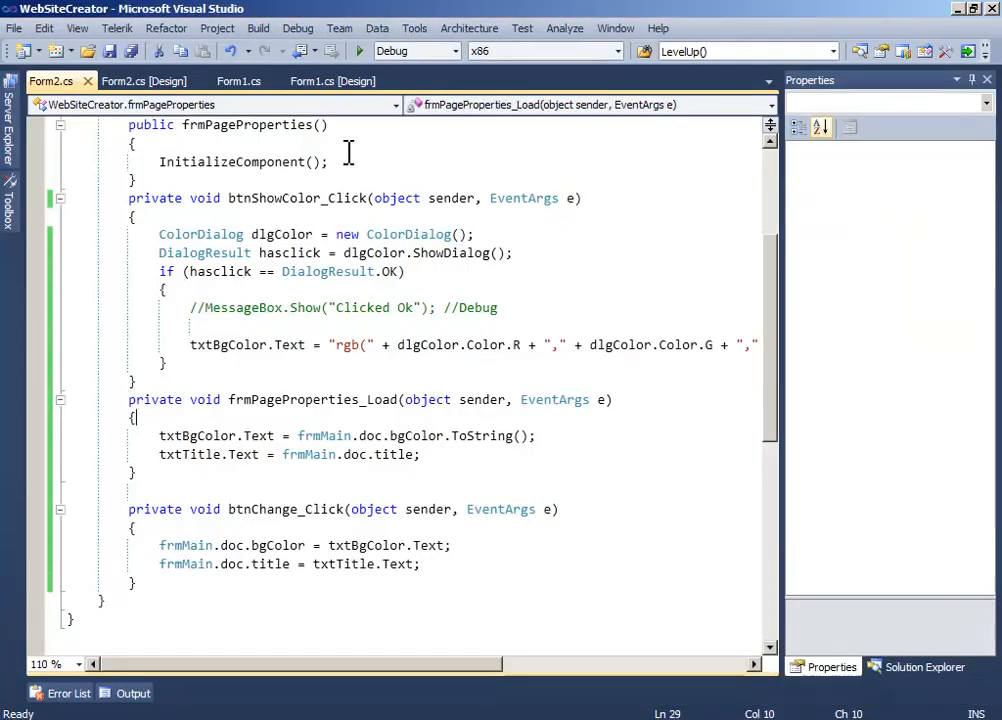
Review the frmPageProperties code and start debugging to build and run the project
click(144, 80)
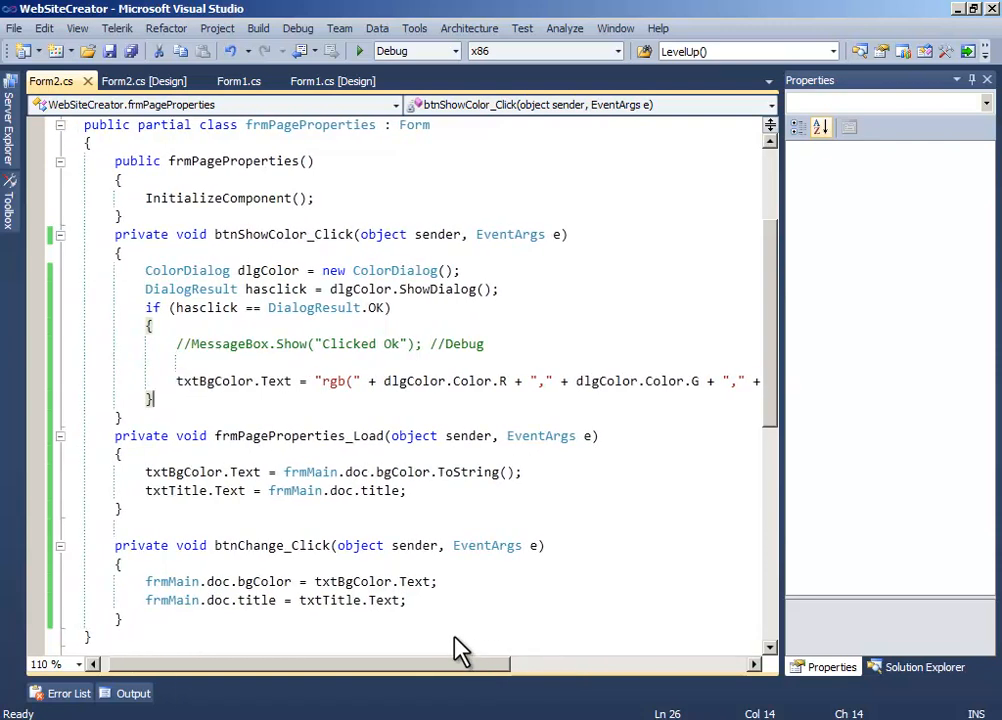
mouse_move(360, 52)
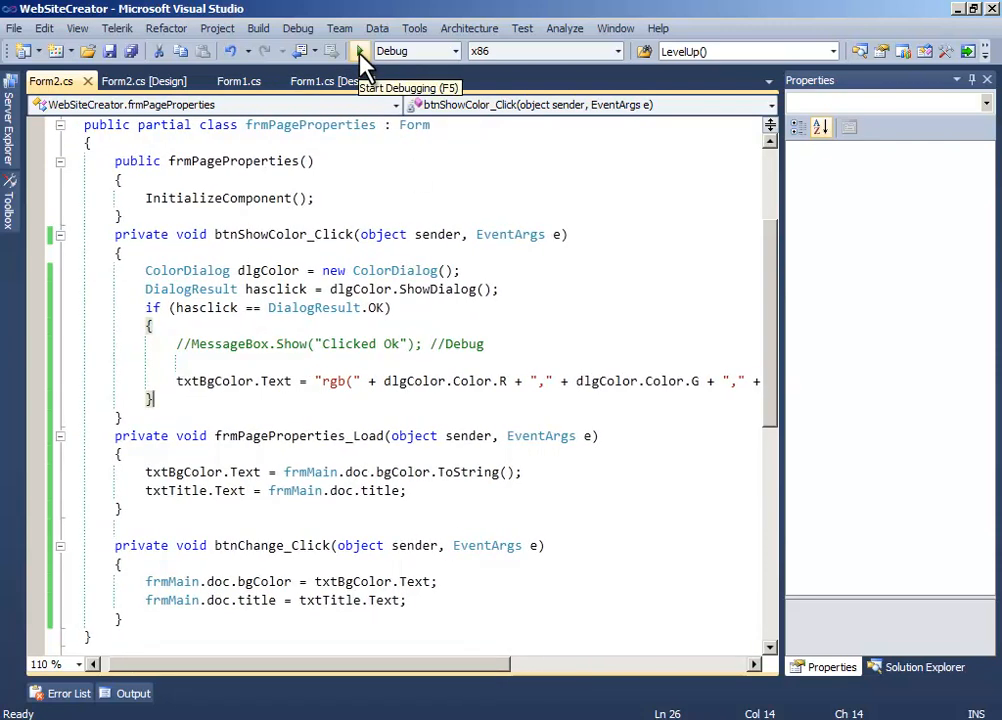
click(360, 52)
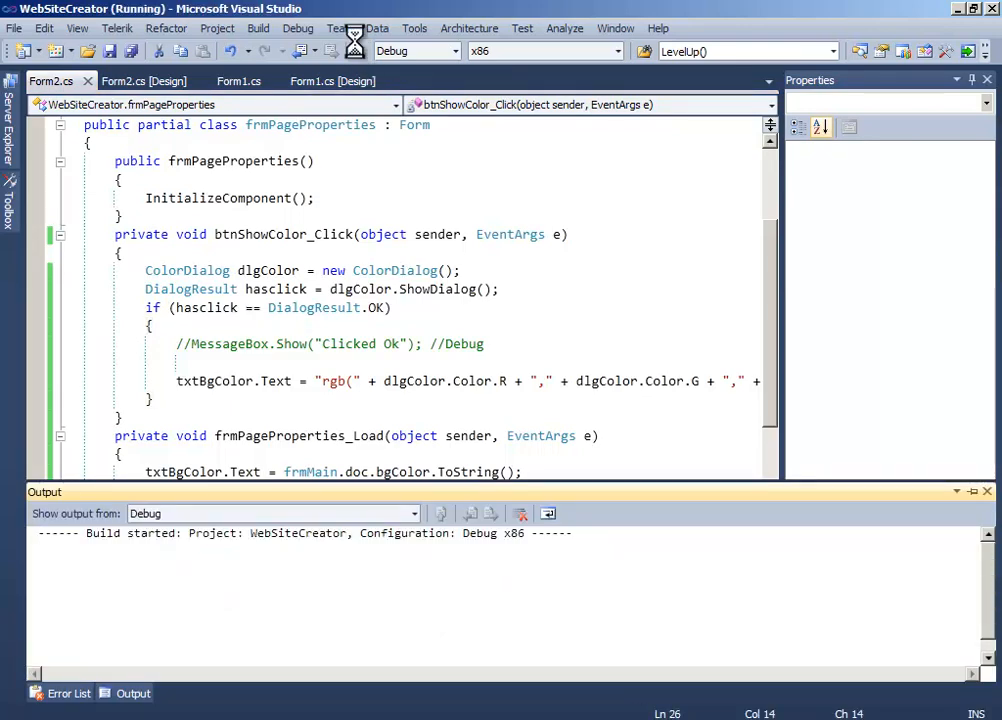
Reopen test.html via File > Open Website
click(90, 98)
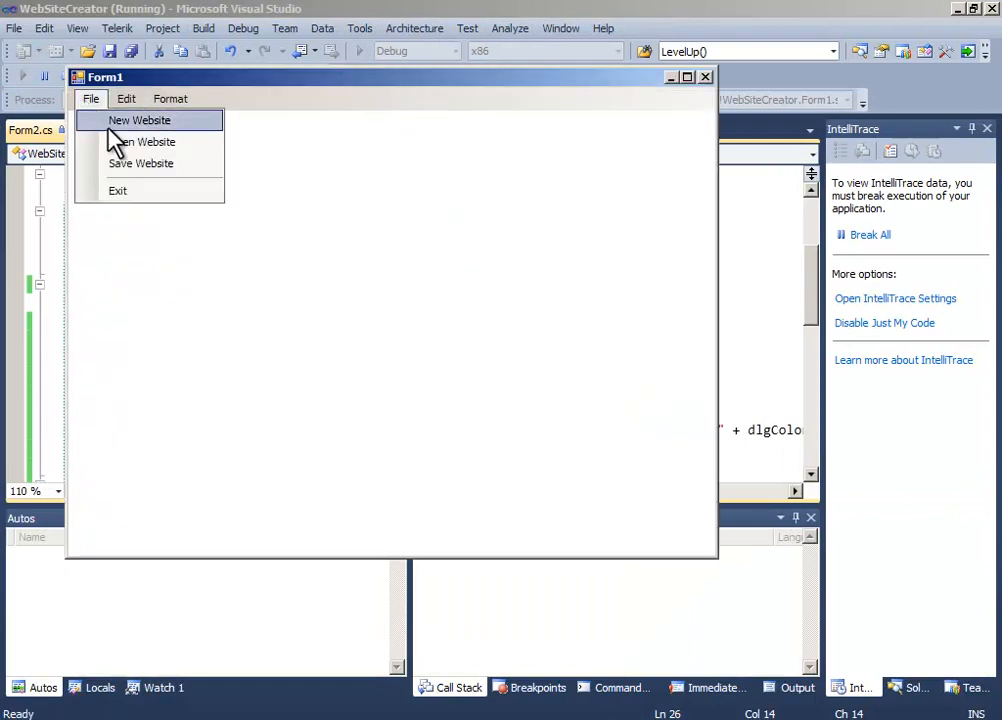
click(148, 140)
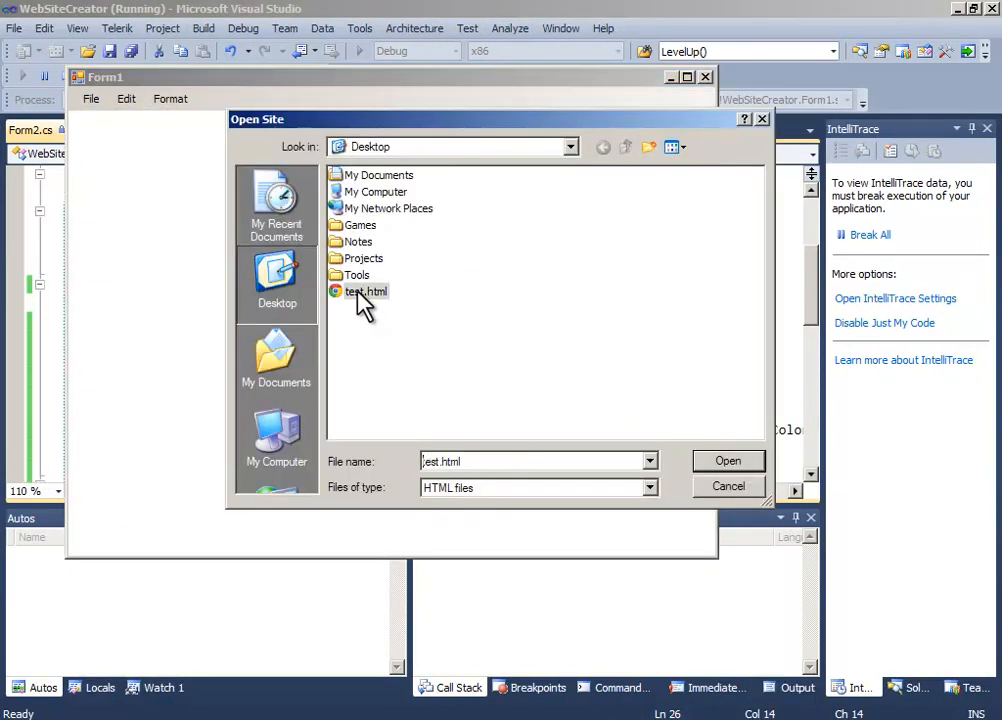
click(728, 460)
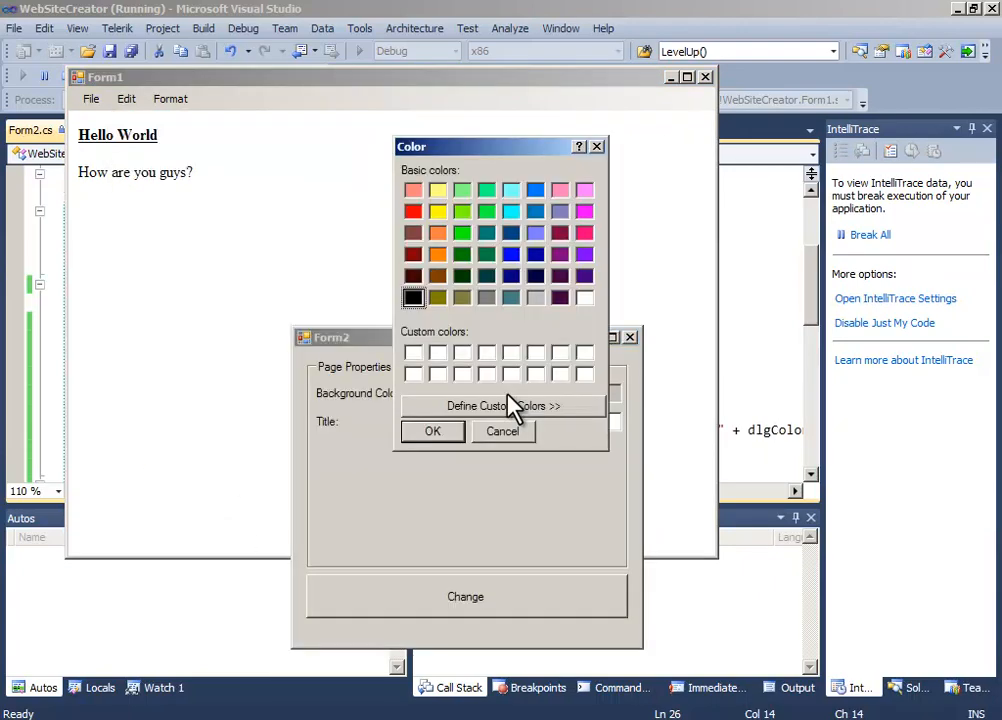
Set a yellow background and title Hey, then save the site as Website Site Files
click(438, 212)
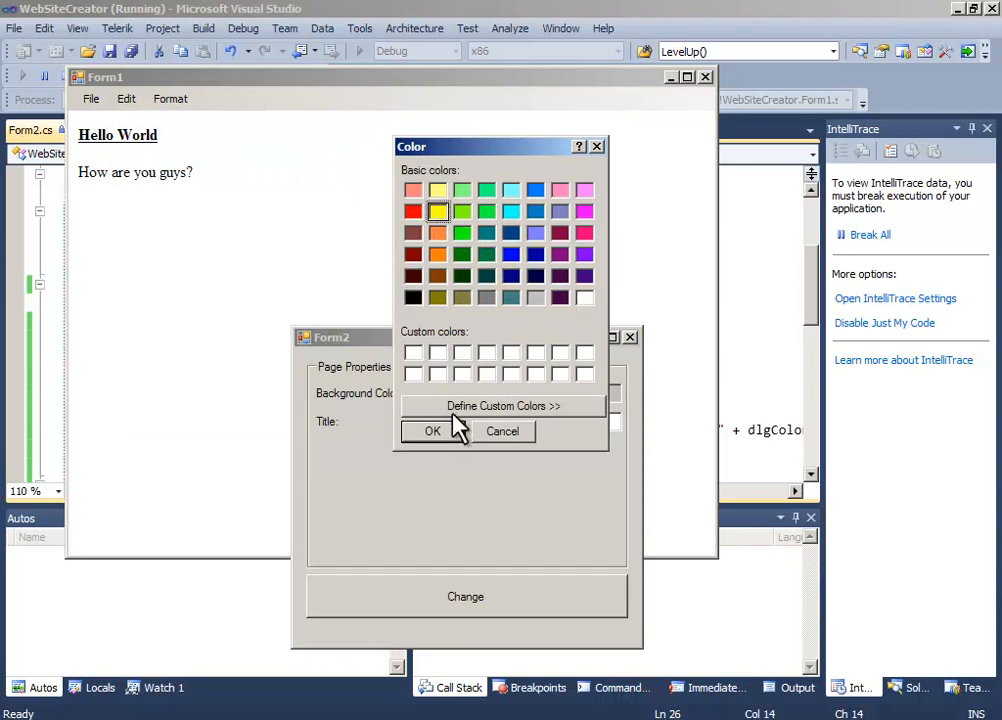
click(432, 432)
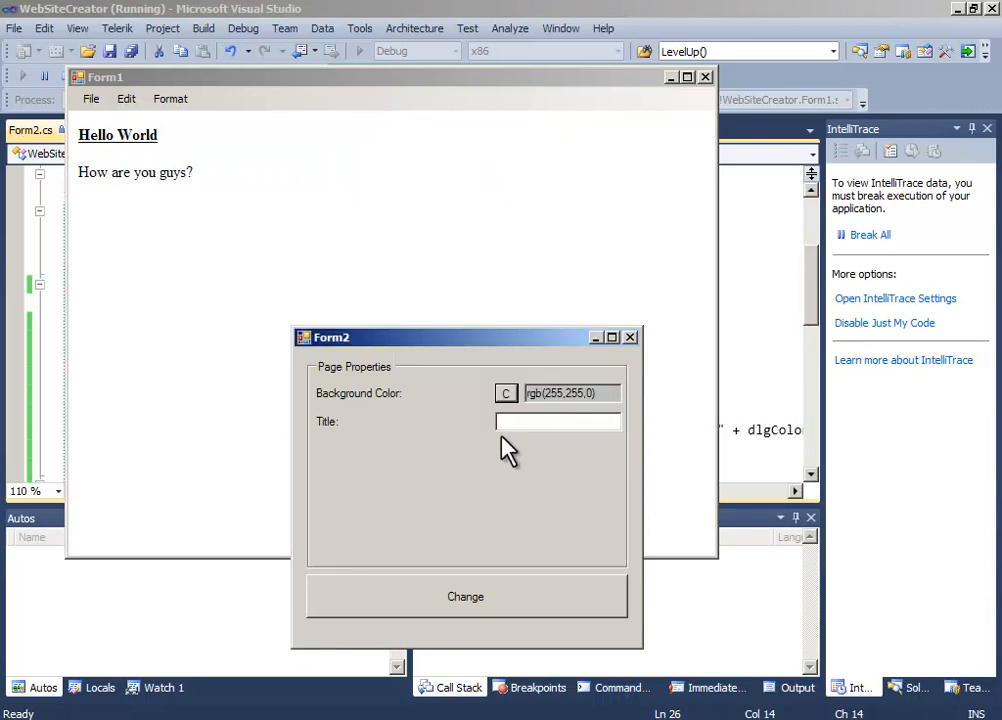
text(Hey)
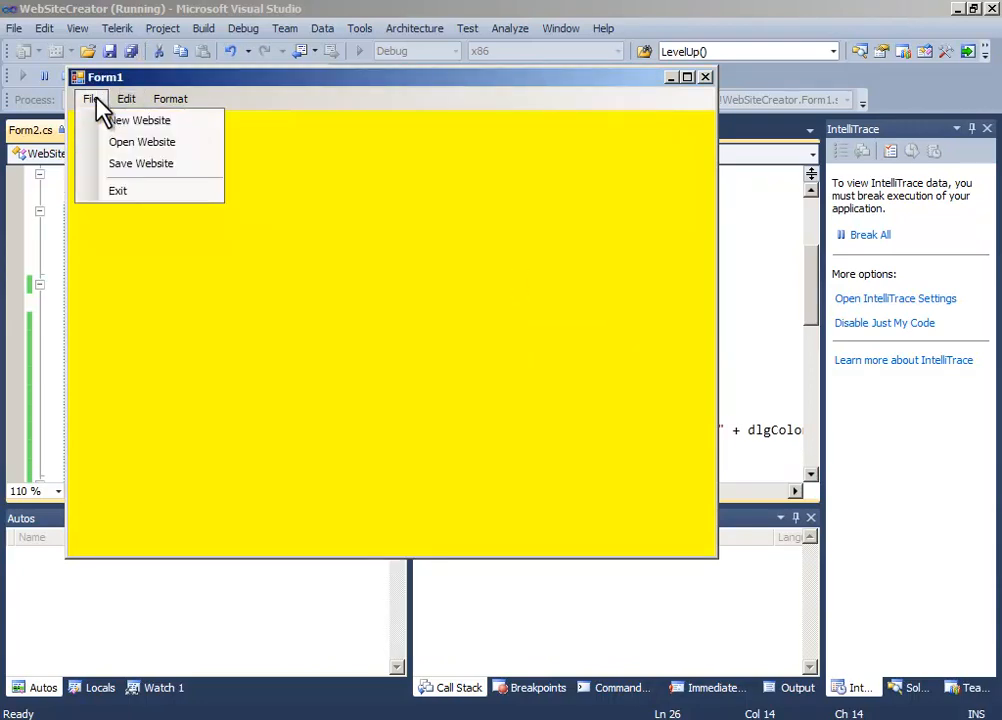
click(140, 164)
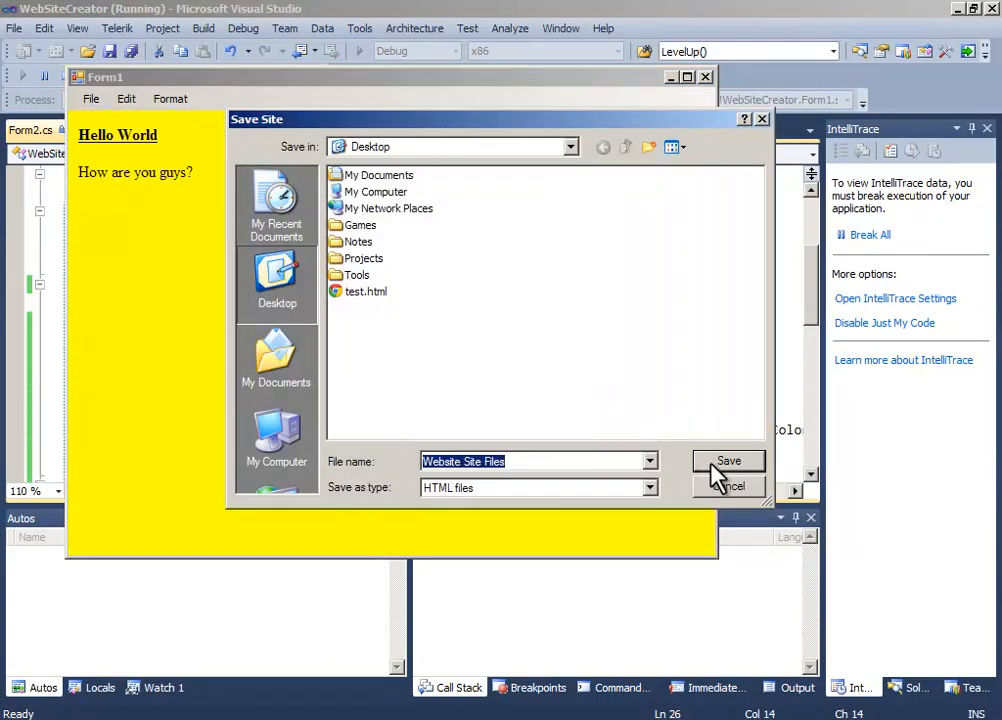
click(728, 460)
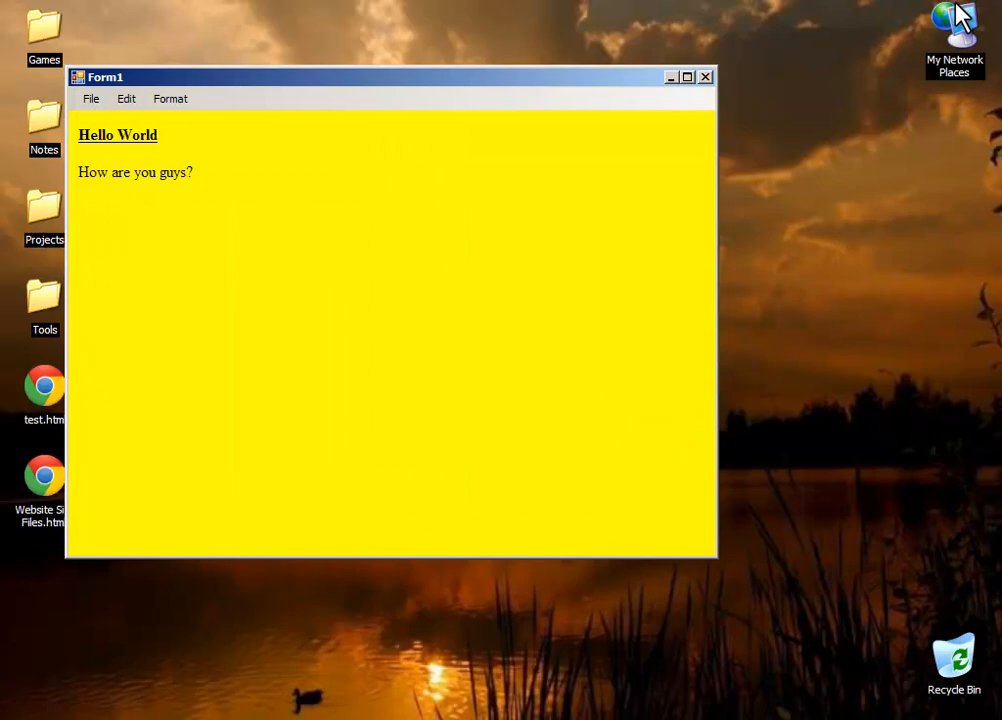
View Website Site Files.html in Chrome from the desktop, then close the WebSiteCreator app
drag(390, 76, 640, 82)
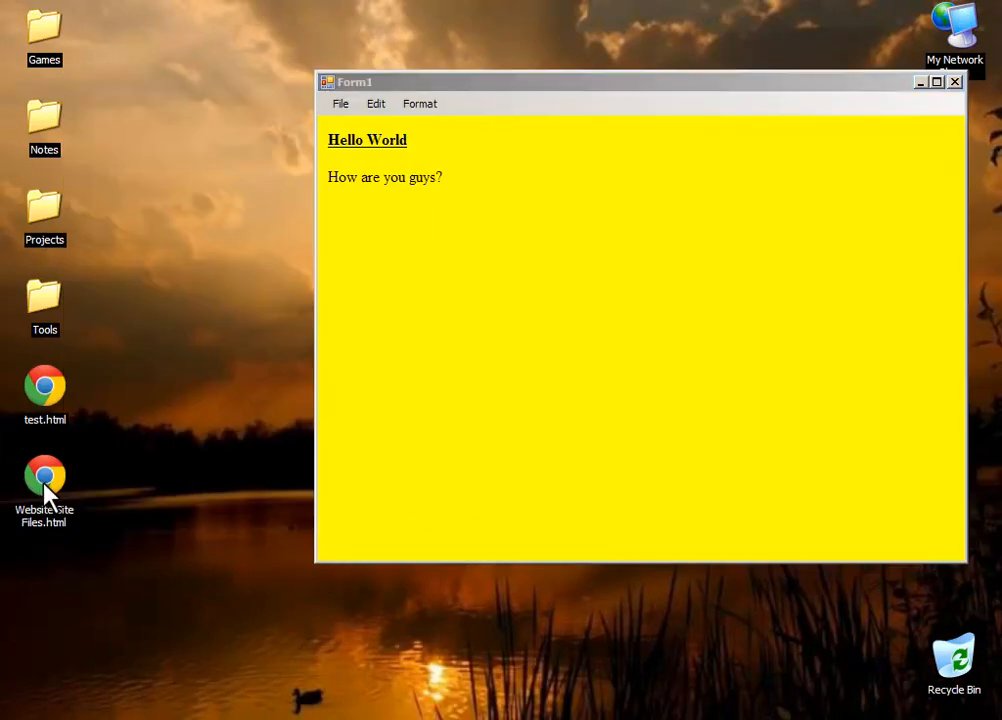
double_click(44, 476)
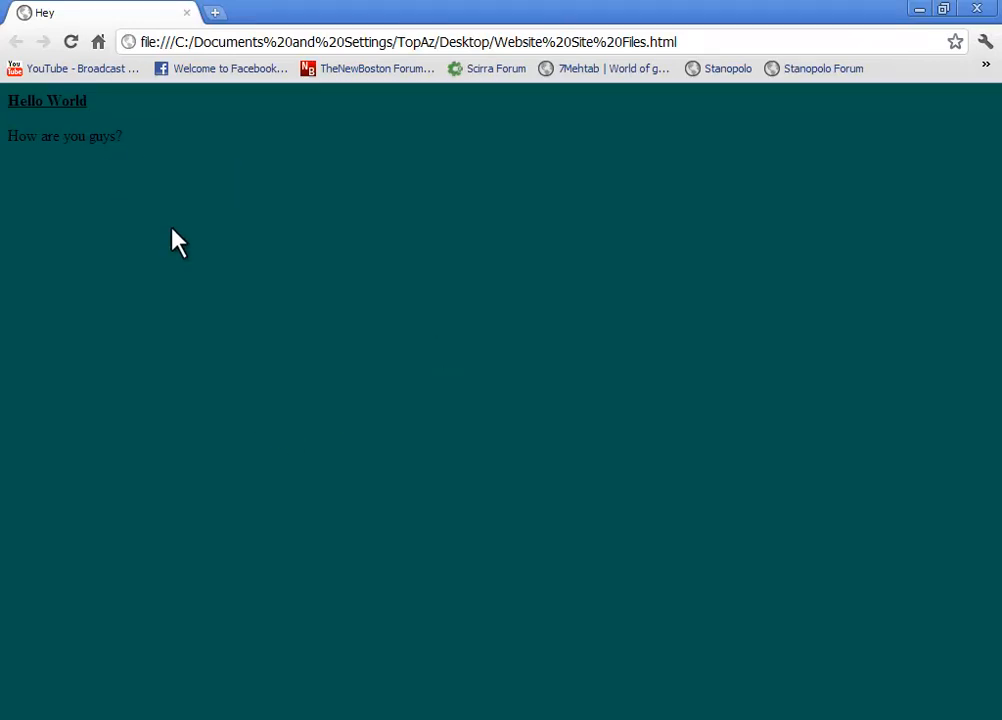
mouse_move(572, 266)
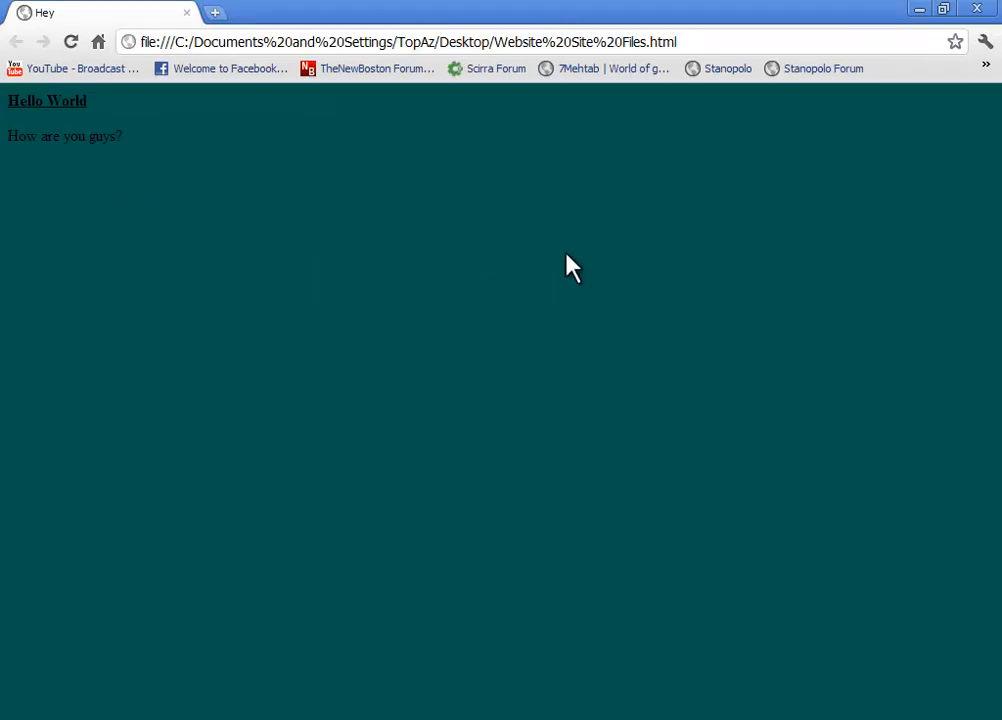
mouse_move(152, 172)
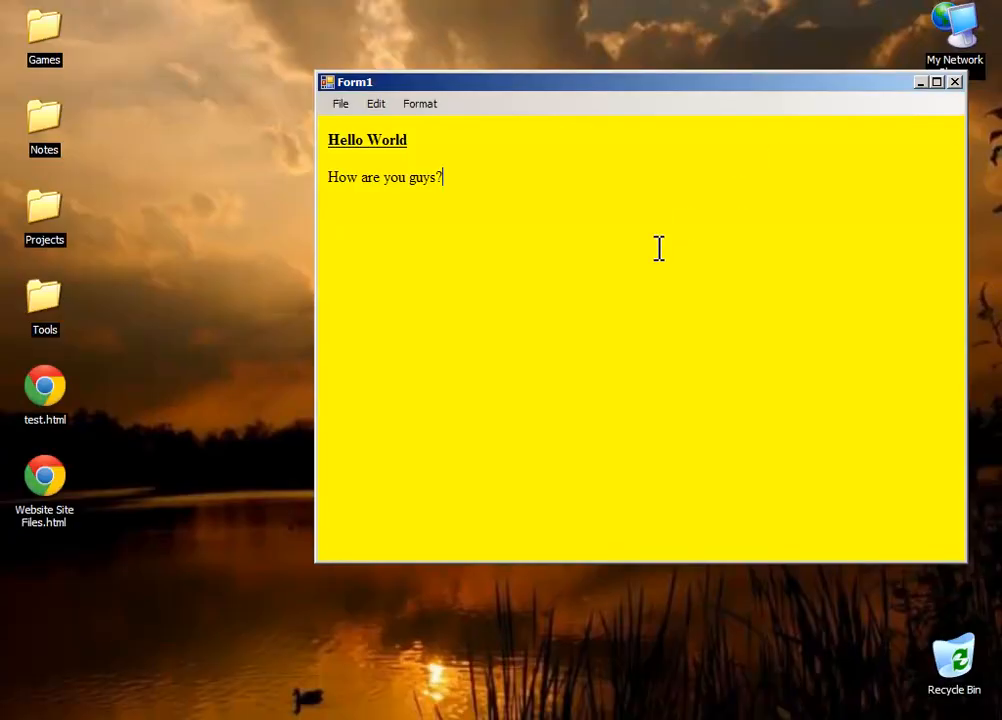
click(952, 80)
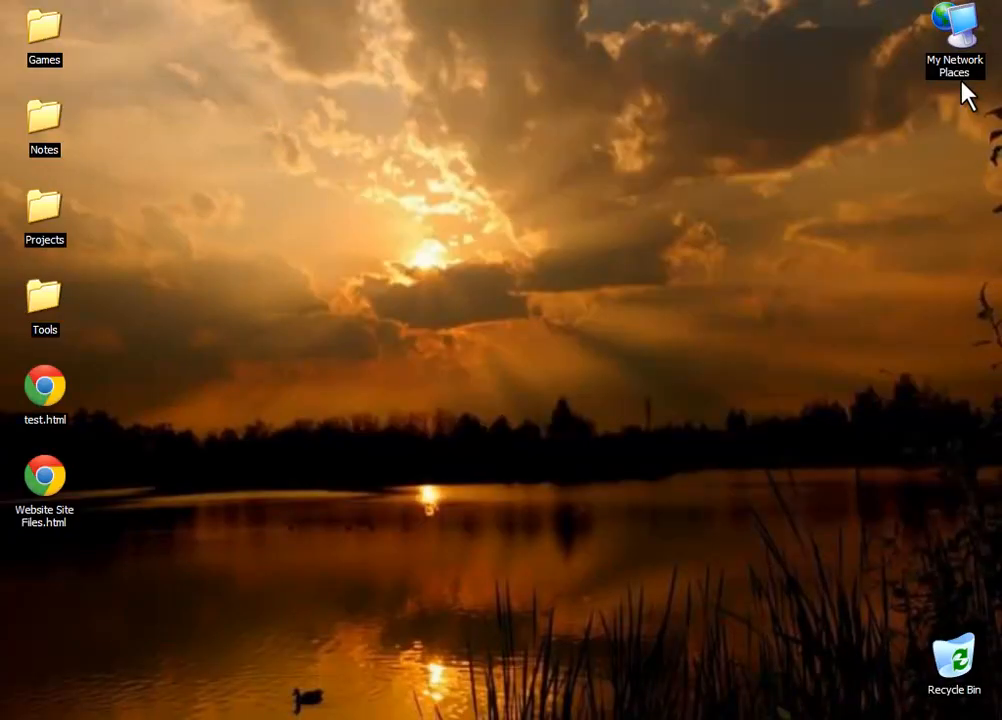